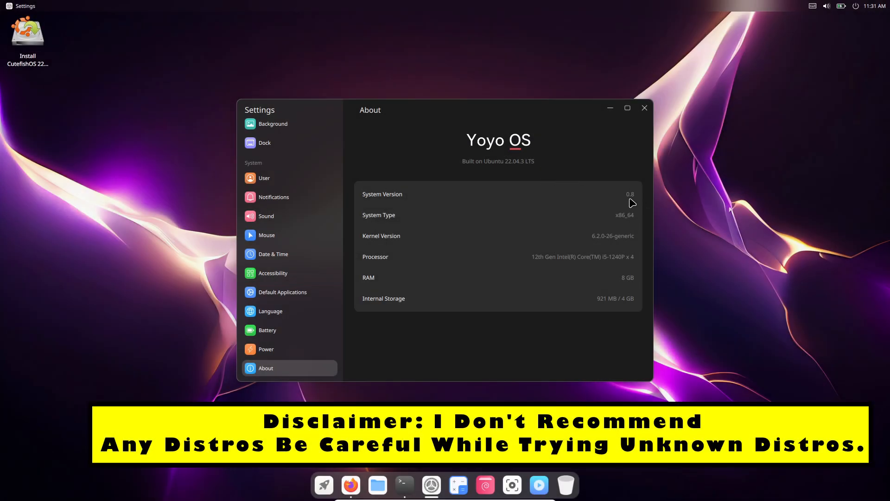
{"action": "mouse_move", "coordinate": [641, 201]}
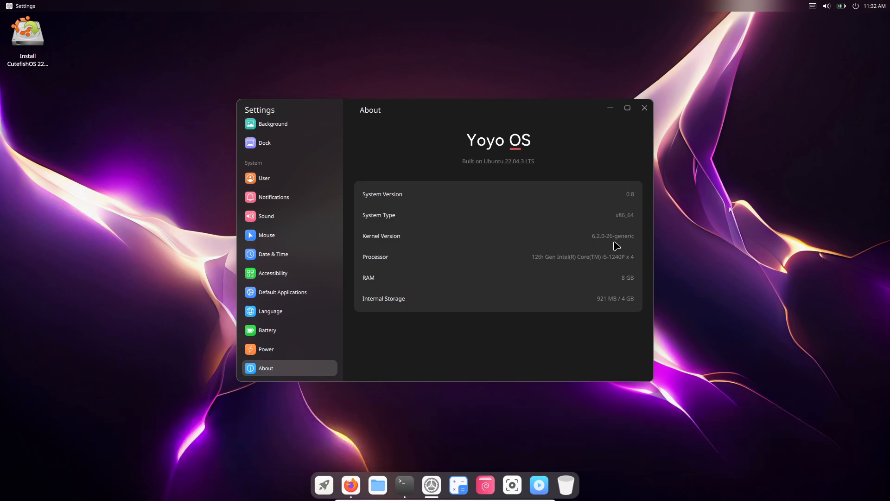
{"action": "mouse_move", "coordinate": [624, 307]}
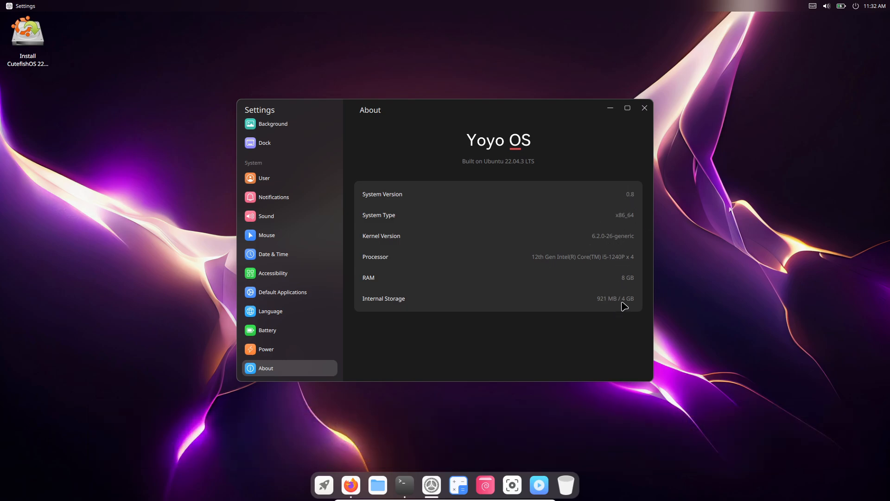
{"action": "mouse_move", "coordinate": [363, 482]}
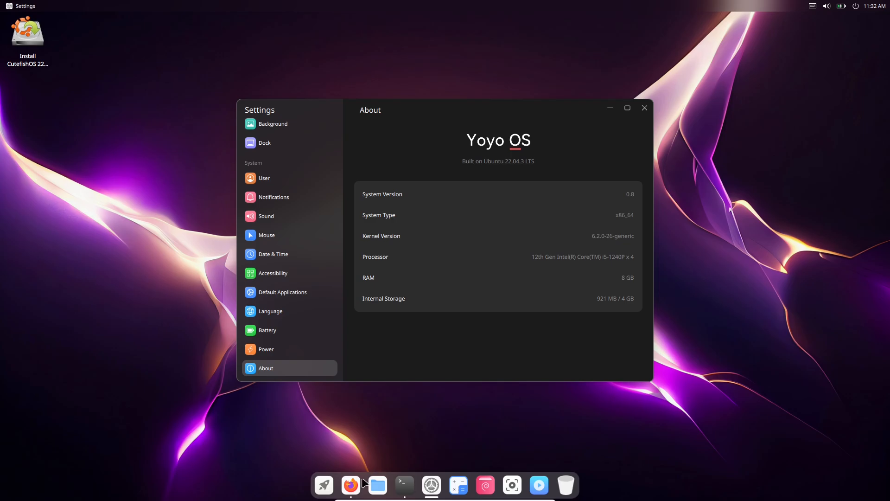
{"action": "mouse_move", "coordinate": [403, 484]}
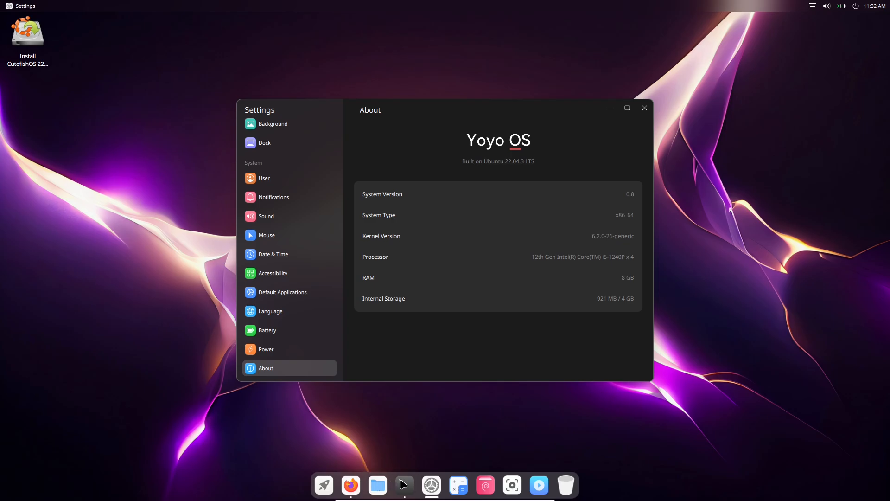
Bring up Terminal showing neofetch info, the Ubuntu 22.04.3 LTS issue line and Python 3.10.12.
{"action": "left_click", "coordinate": [403, 485]}
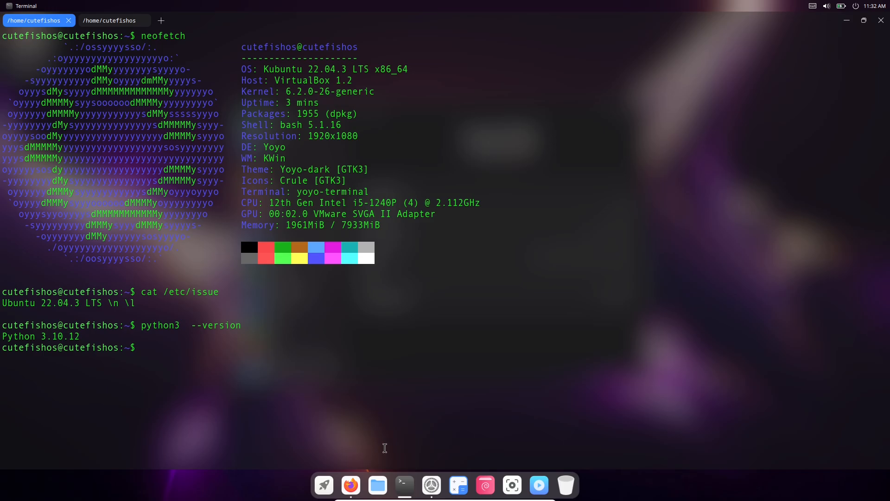
{"action": "mouse_move", "coordinate": [245, 52]}
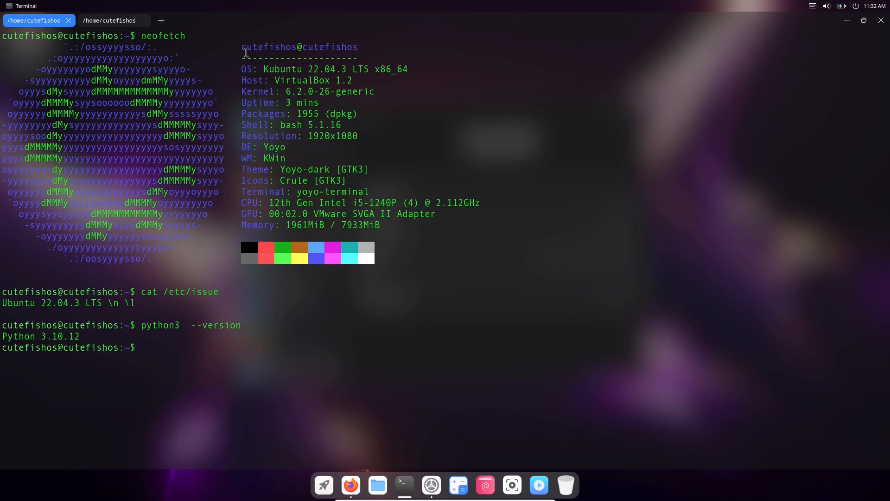
{"action": "double_click", "coordinate": [299, 47]}
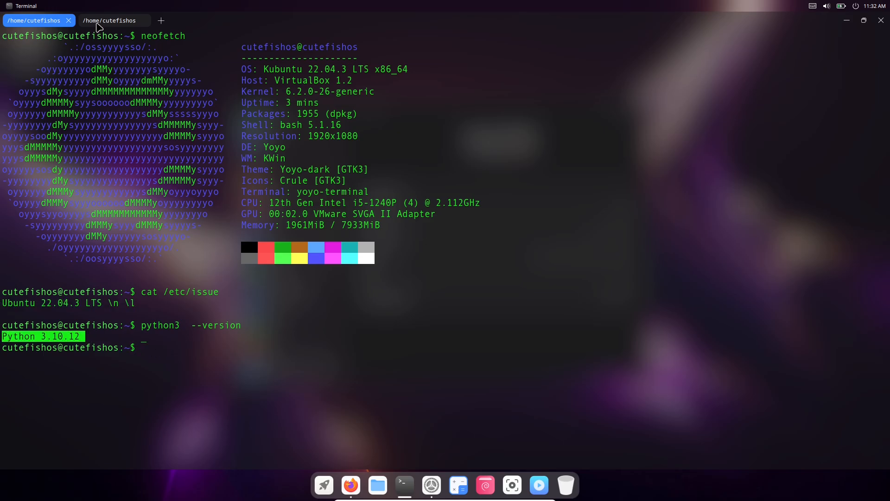
Review the inxi -sv8 report in the second tab, highlighting its System section and final Info summary.
{"action": "left_click", "coordinate": [111, 21]}
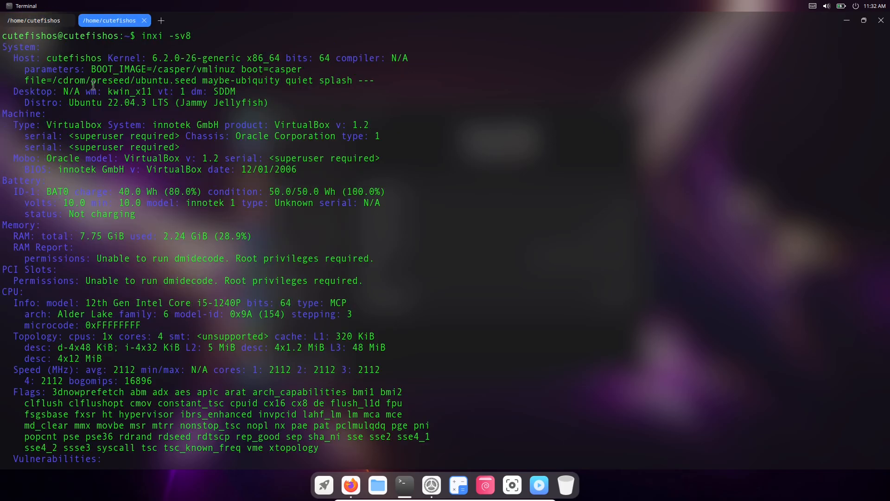
{"action": "left_click_drag", "start_coordinate": [1, 47], "coordinate": [272, 102]}
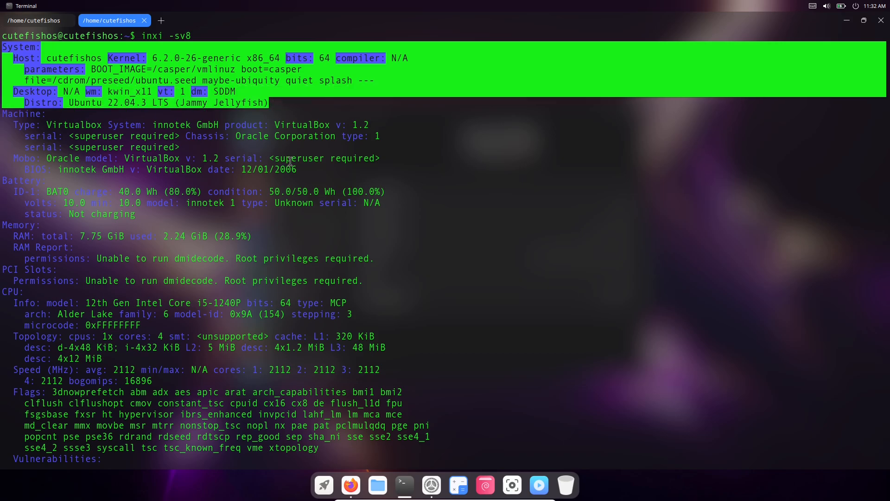
{"action": "mouse_move", "coordinate": [189, 252]}
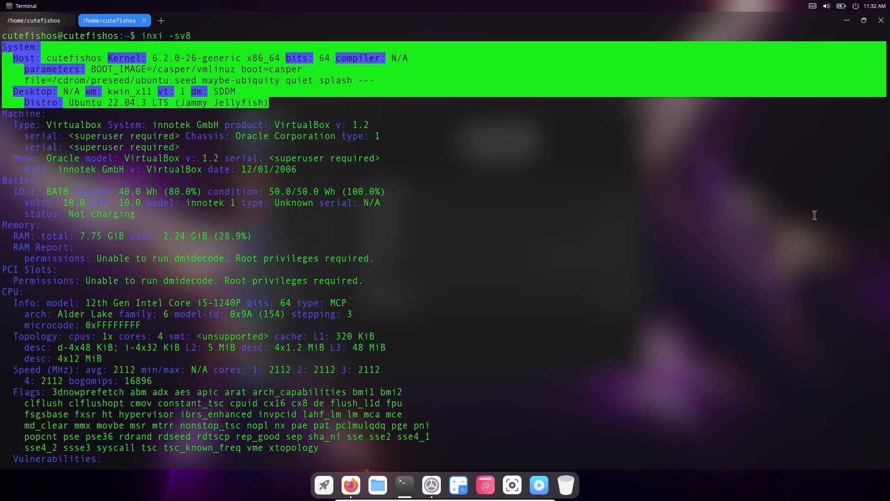
{"action": "mouse_move", "coordinate": [14, 457]}
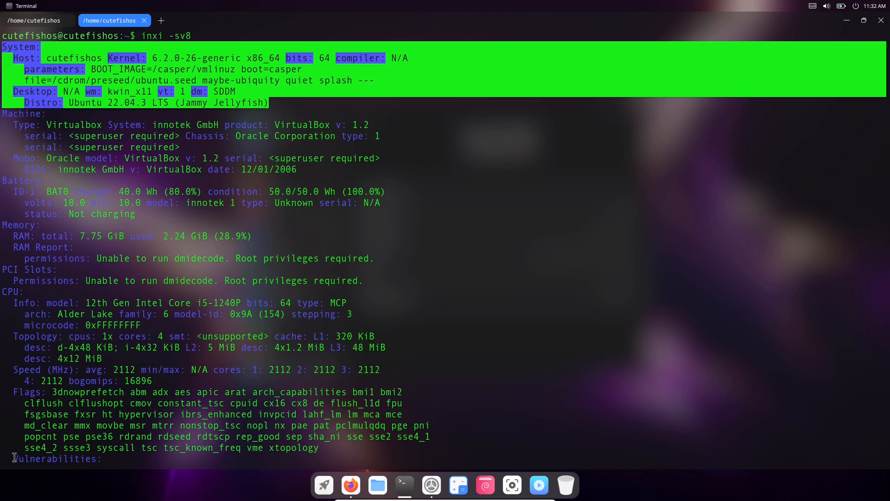
{"action": "scroll", "scroll_direction": "down", "scroll_amount": 3}
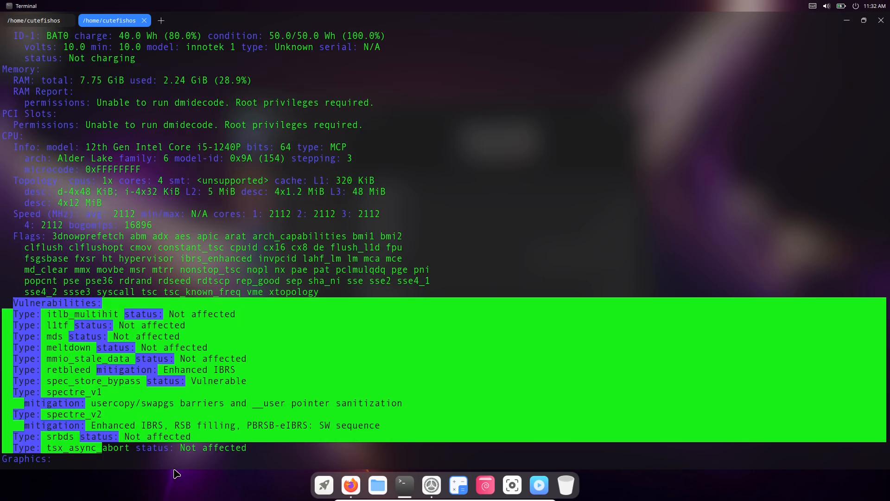
{"action": "scroll", "scroll_direction": "down", "scroll_amount": 3}
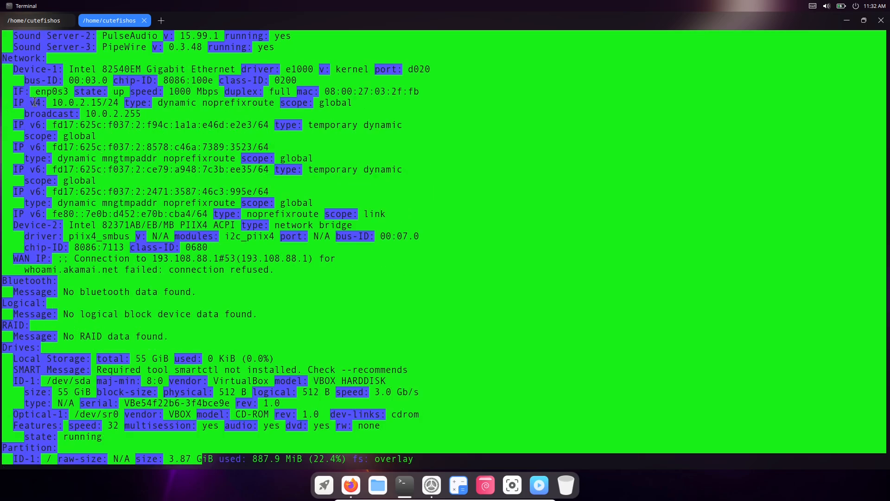
{"action": "mouse_move", "coordinate": [333, 269]}
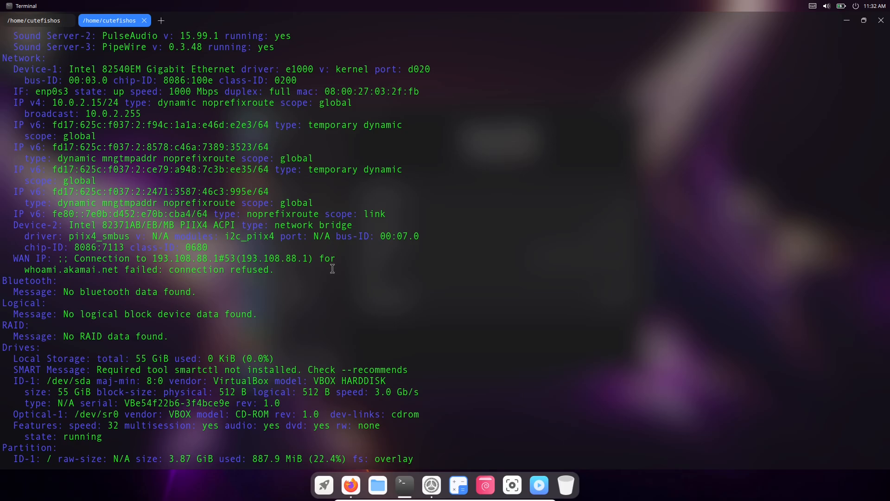
{"action": "mouse_move", "coordinate": [286, 105]}
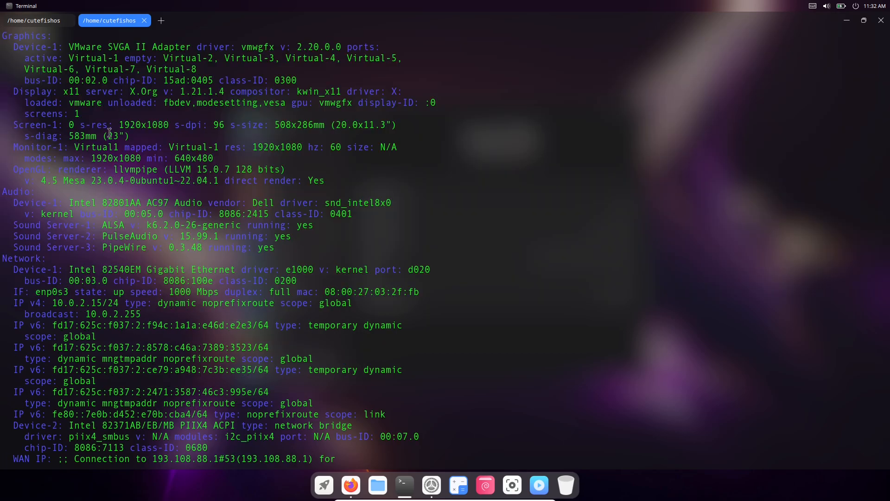
{"action": "mouse_move", "coordinate": [280, 327]}
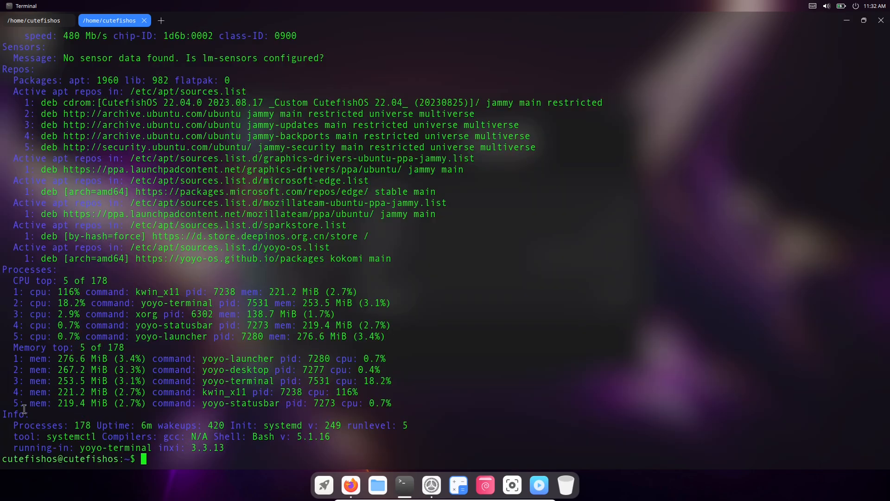
{"action": "left_click_drag", "start_coordinate": [2, 414], "coordinate": [238, 453]}
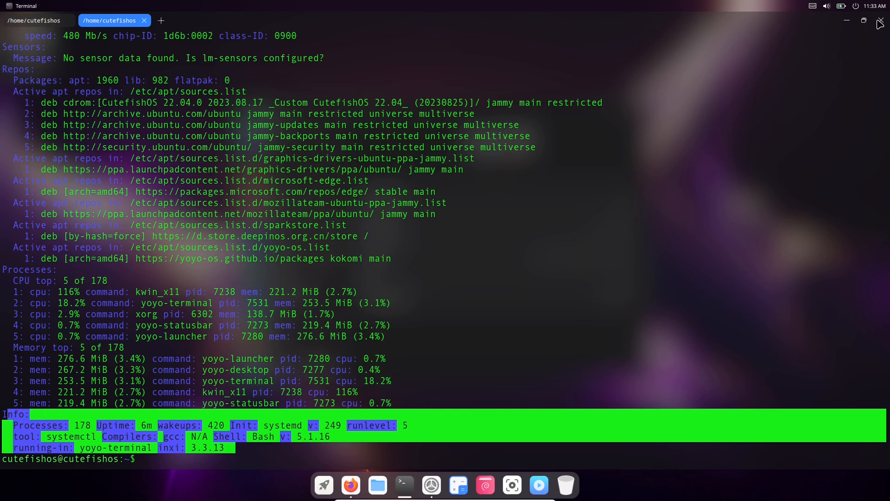
Close Terminal, peek at the Control Center, and maximize the Settings window.
{"action": "left_click", "coordinate": [431, 485]}
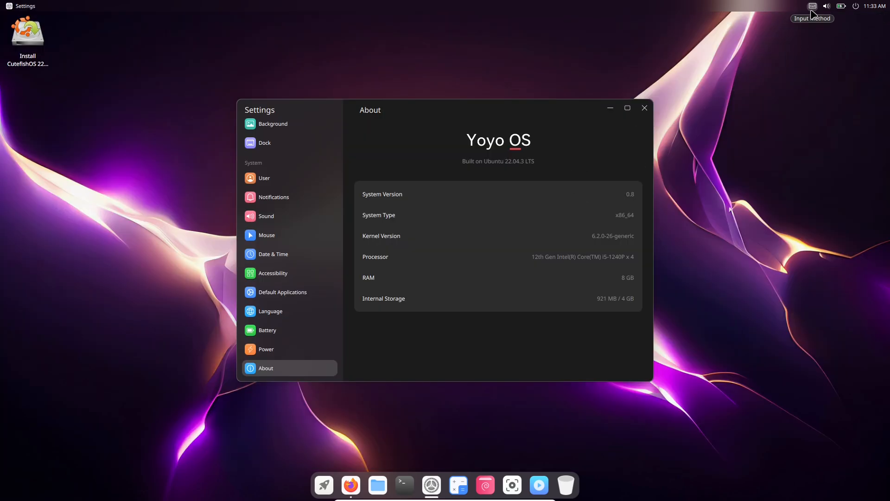
{"action": "mouse_move", "coordinate": [813, 15]}
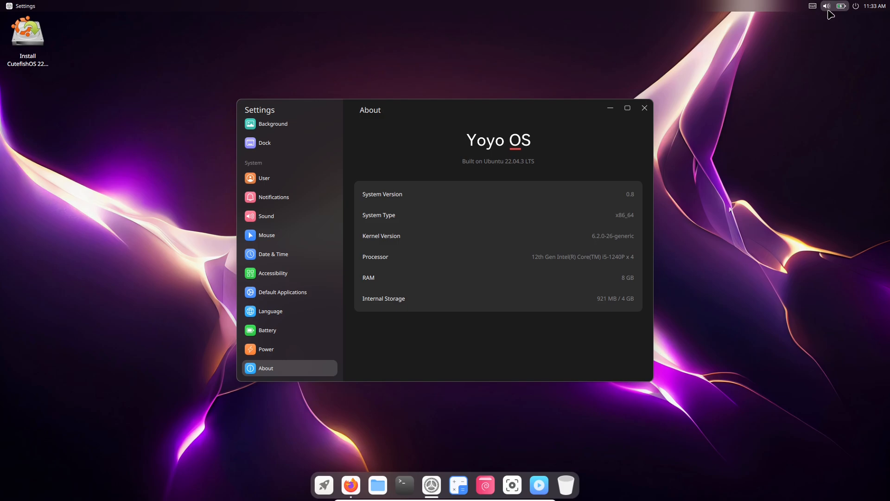
{"action": "left_click", "coordinate": [841, 6]}
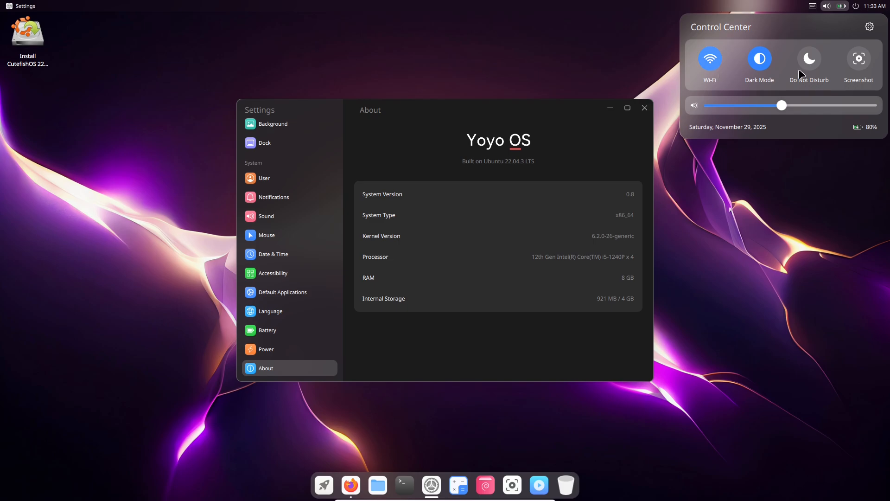
{"action": "mouse_move", "coordinate": [875, 10]}
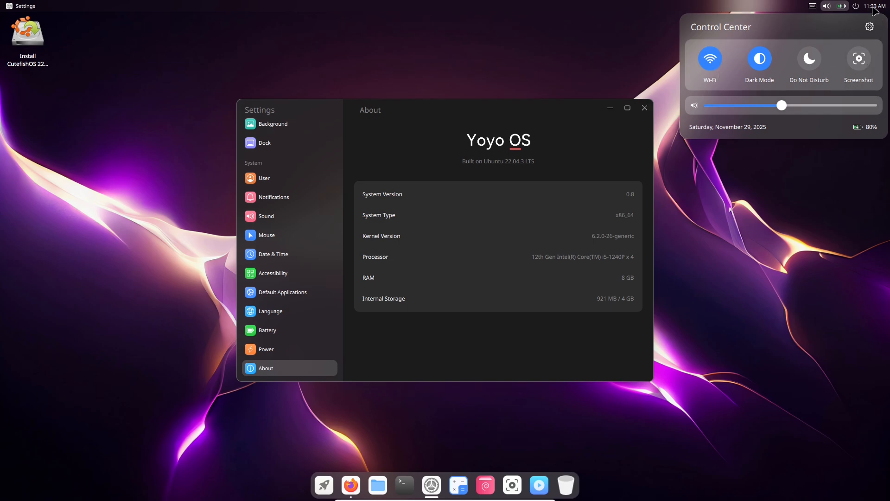
{"action": "left_click", "coordinate": [857, 214]}
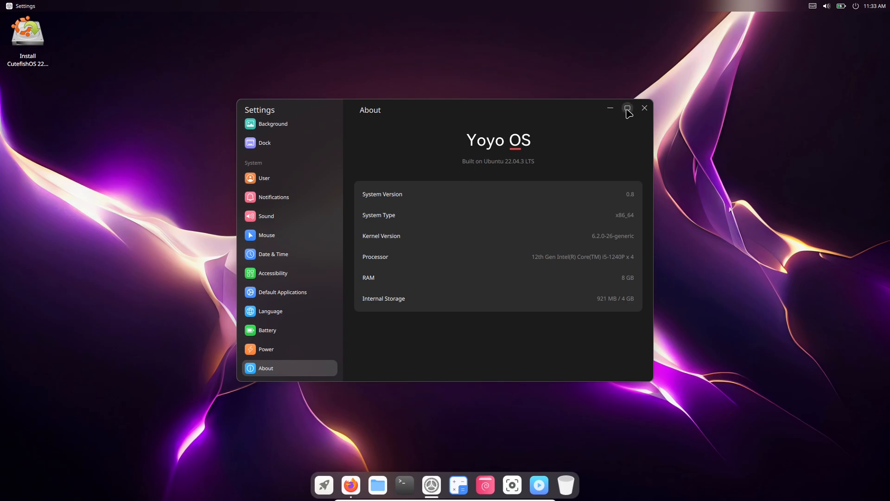
{"action": "left_click", "coordinate": [628, 109]}
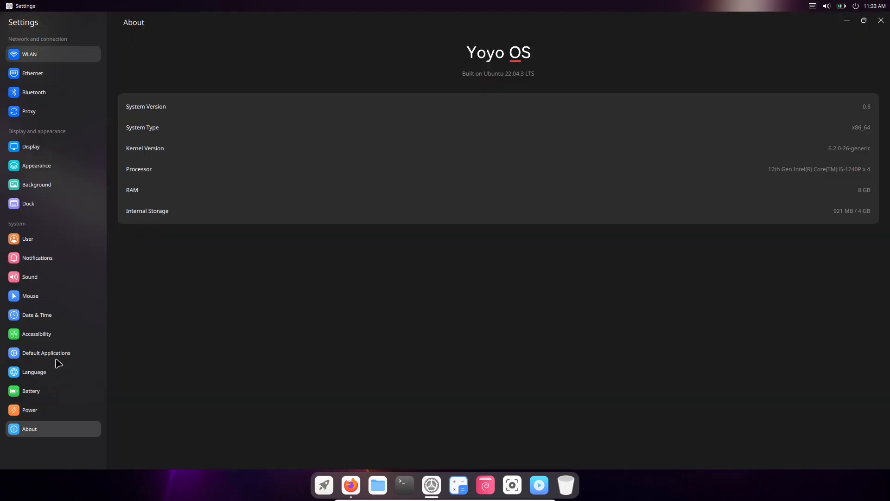
Set power mode to Performance, show battery percentage in the status bar, and close Settings.
{"action": "left_click", "coordinate": [30, 409]}
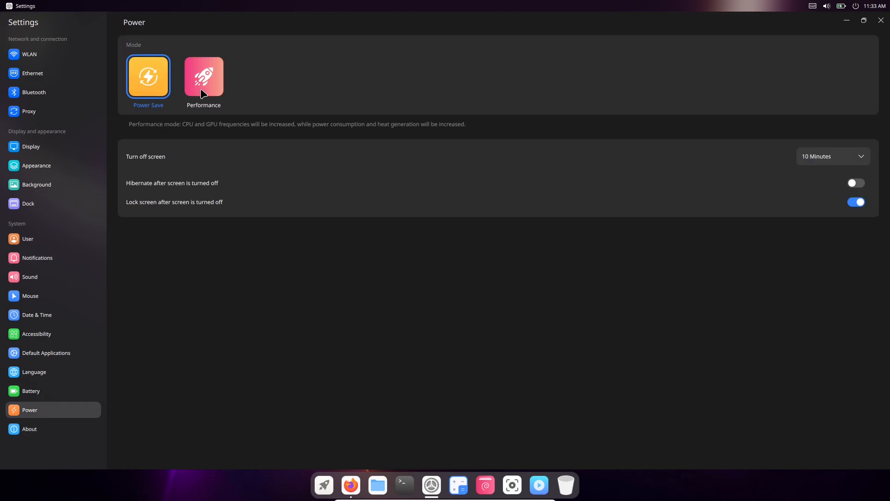
{"action": "left_click", "coordinate": [203, 77]}
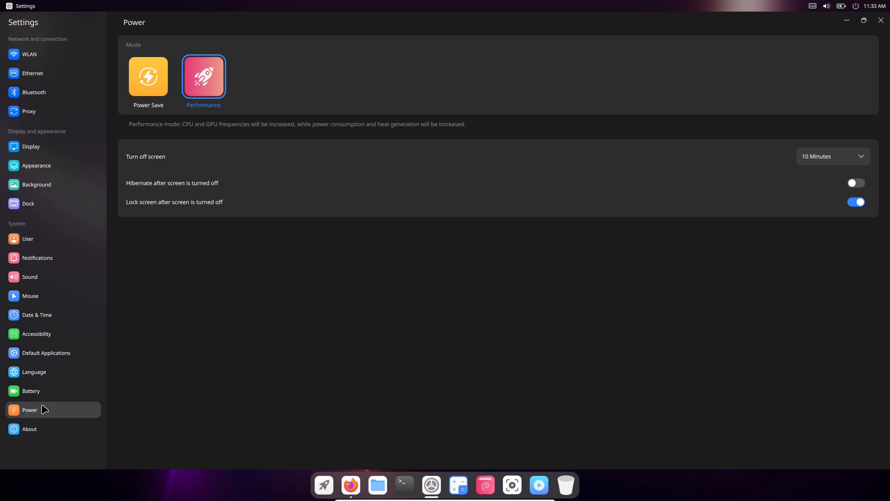
{"action": "mouse_move", "coordinate": [40, 393]}
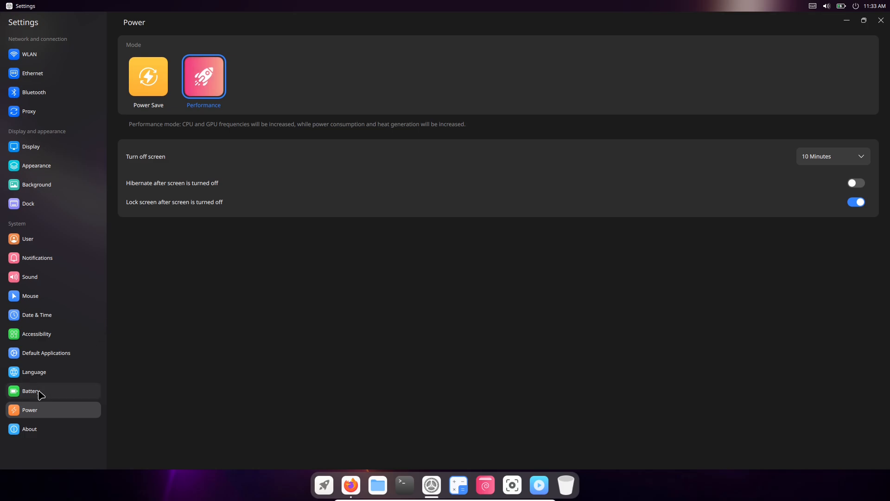
{"action": "left_click", "coordinate": [30, 391]}
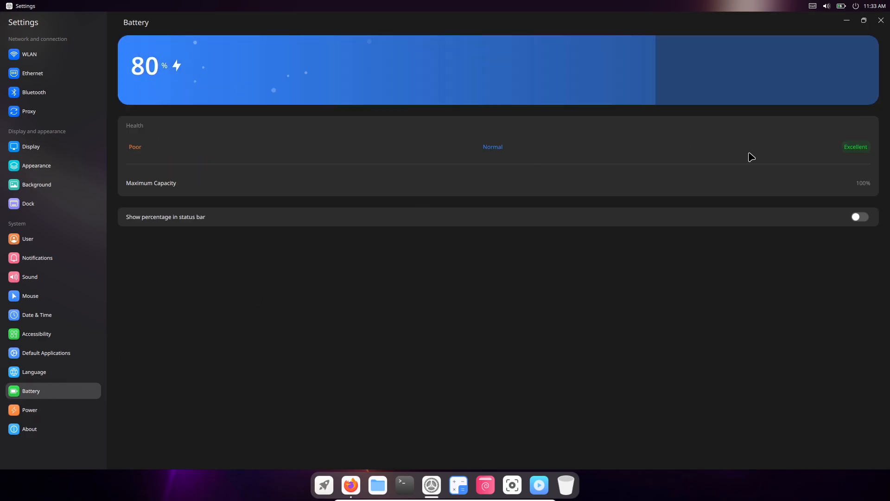
{"action": "mouse_move", "coordinate": [800, 228]}
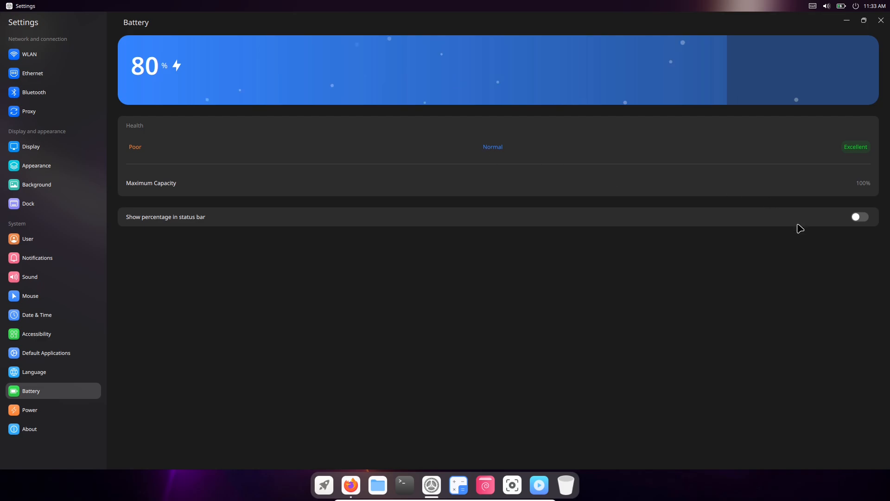
{"action": "mouse_move", "coordinate": [856, 219]}
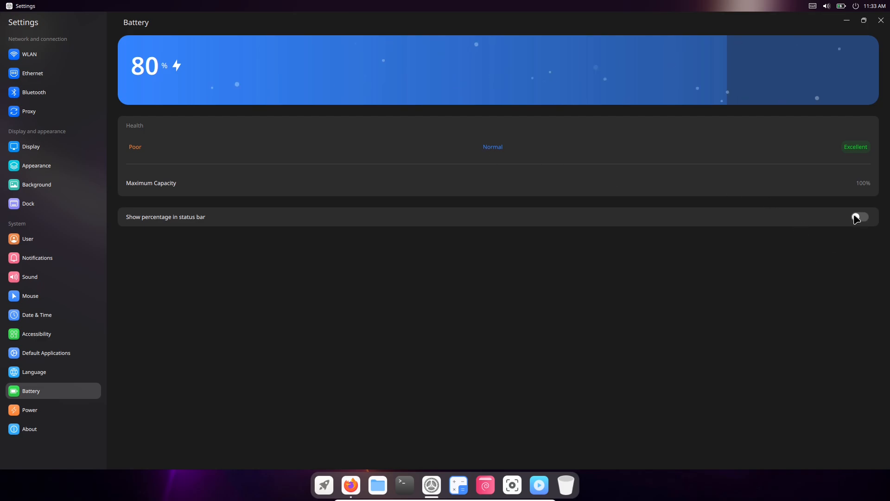
{"action": "left_click", "coordinate": [858, 216]}
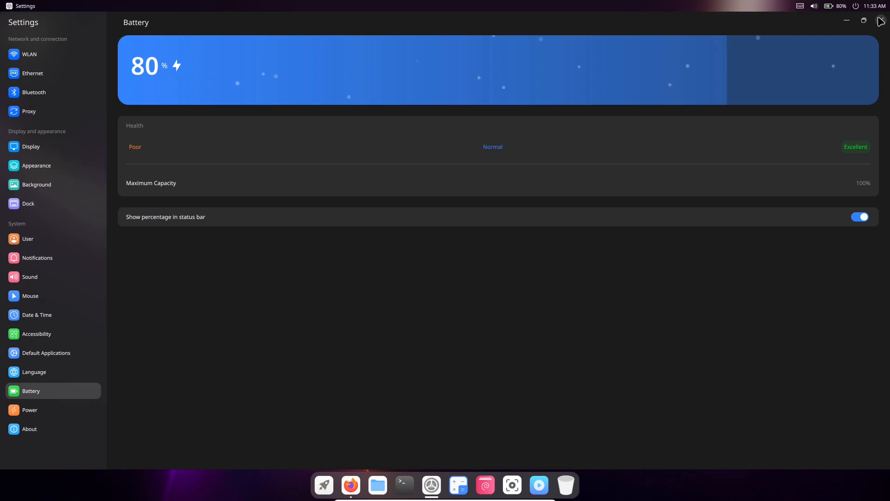
{"action": "left_click", "coordinate": [880, 21]}
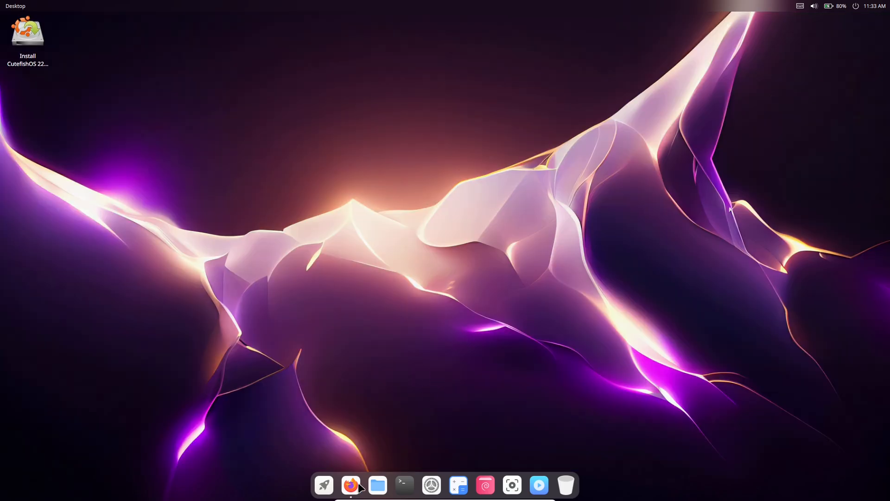
{"action": "left_click", "coordinate": [350, 485]}
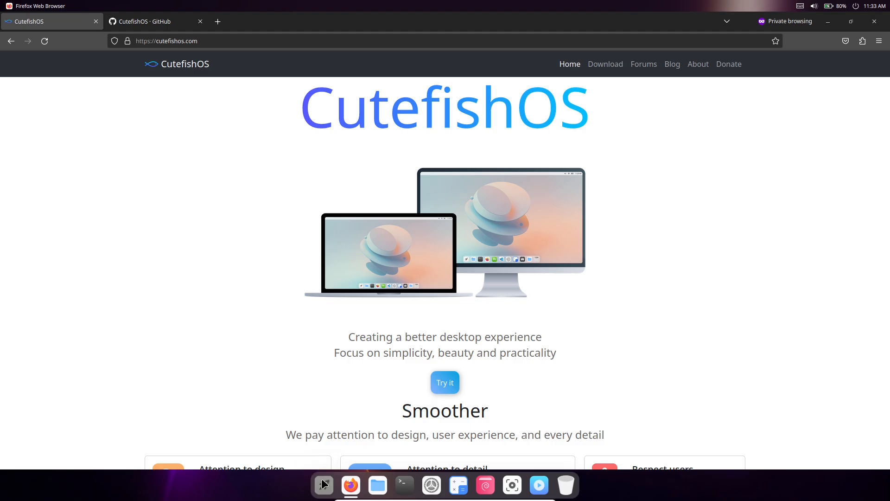
{"action": "left_click", "coordinate": [323, 485]}
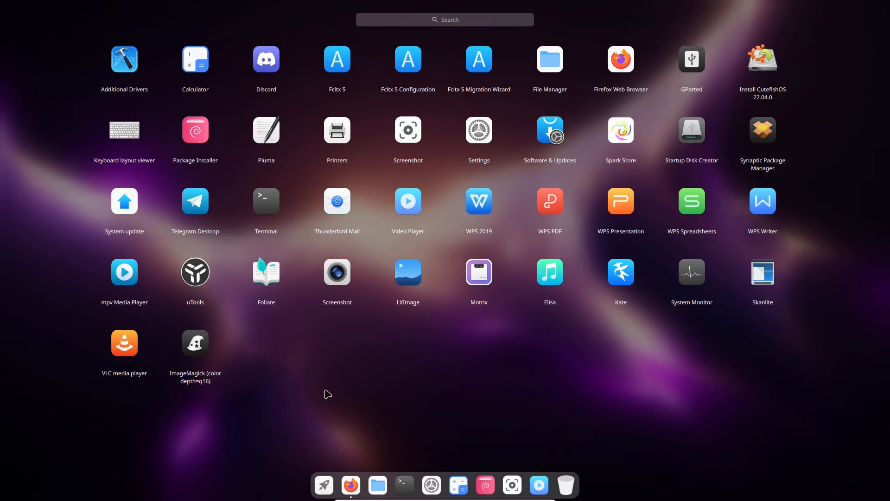
{"action": "mouse_move", "coordinate": [166, 343]}
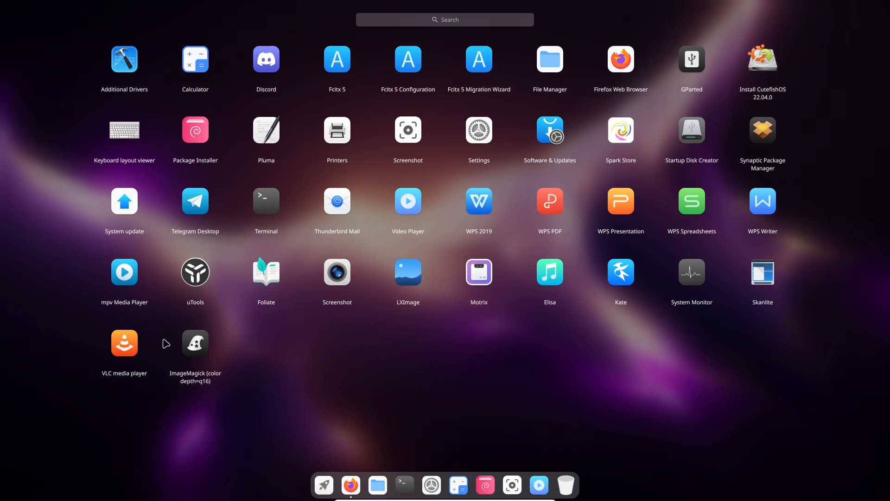
{"action": "mouse_move", "coordinate": [654, 318]}
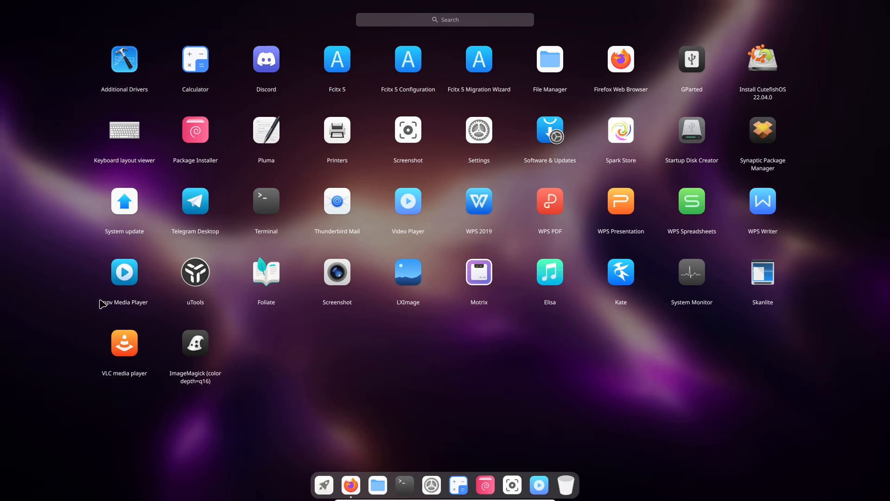
{"action": "mouse_move", "coordinate": [350, 485]}
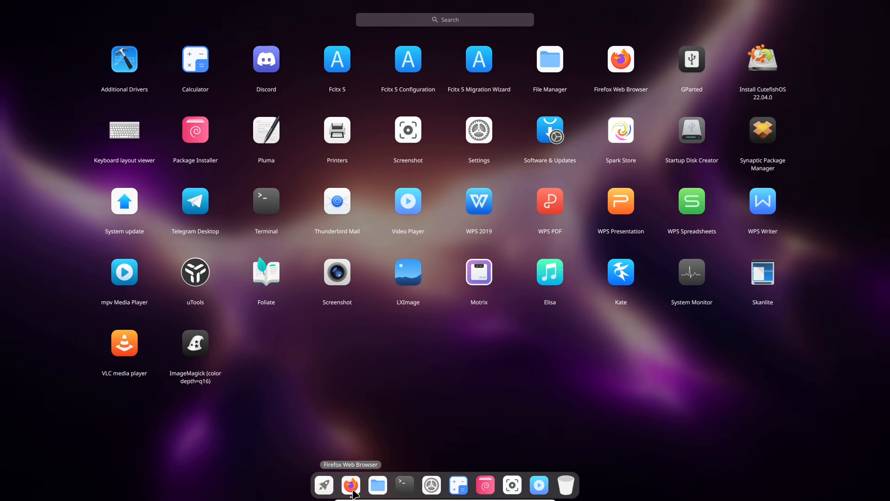
{"action": "left_click", "coordinate": [349, 485]}
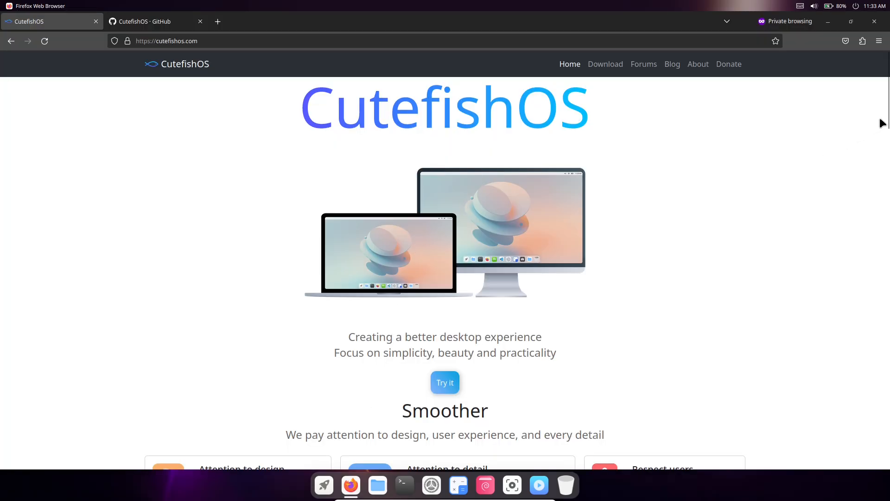
Scroll through the CutefishOS website homepage and back up.
{"action": "scroll", "scroll_direction": "down", "scroll_amount": 3}
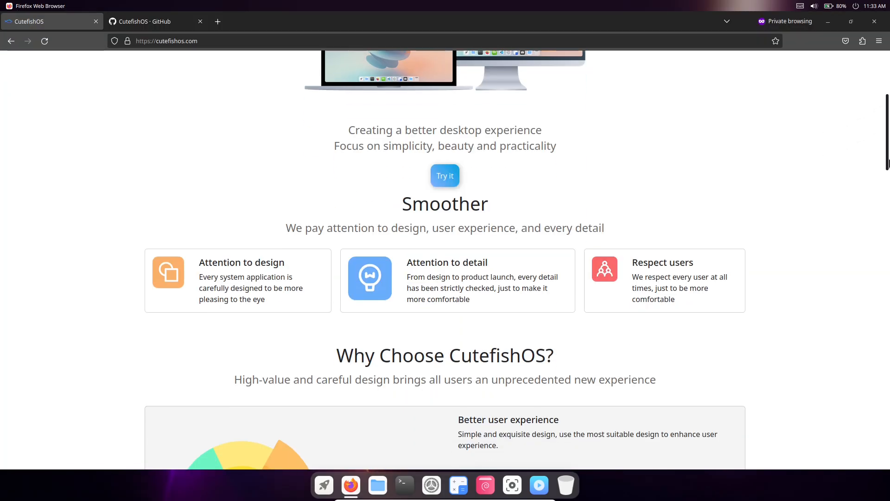
{"action": "scroll", "scroll_direction": "down", "scroll_amount": 3}
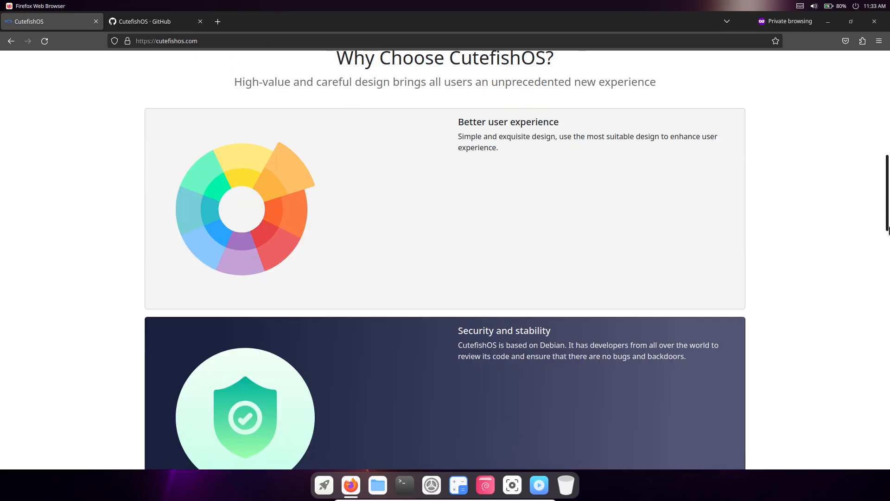
{"action": "scroll", "scroll_direction": "down", "scroll_amount": 3}
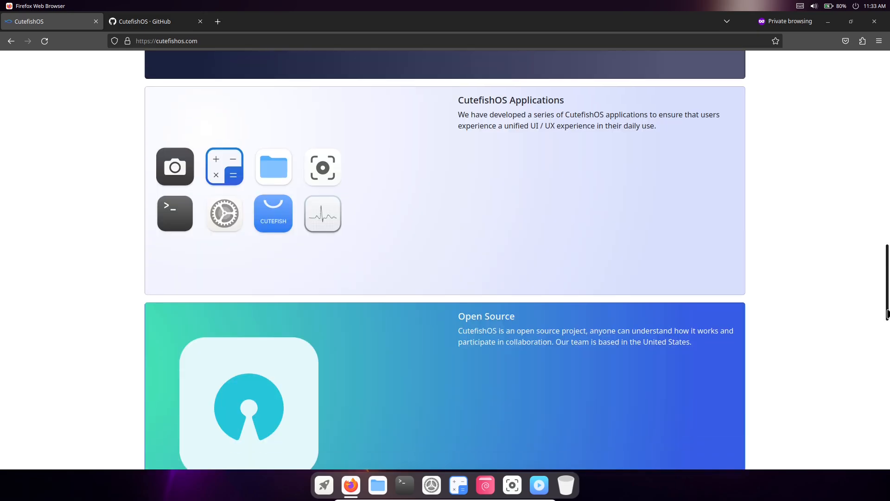
{"action": "scroll", "scroll_direction": "down", "scroll_amount": 3}
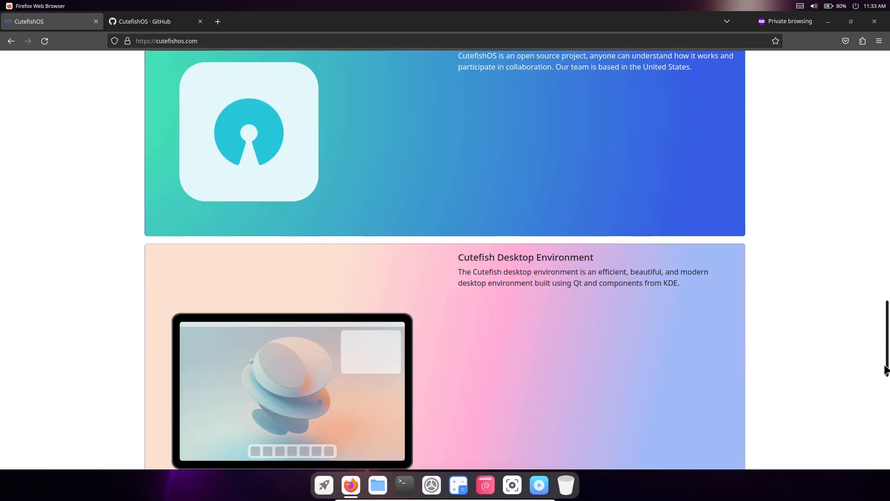
{"action": "scroll", "scroll_direction": "down", "scroll_amount": 3}
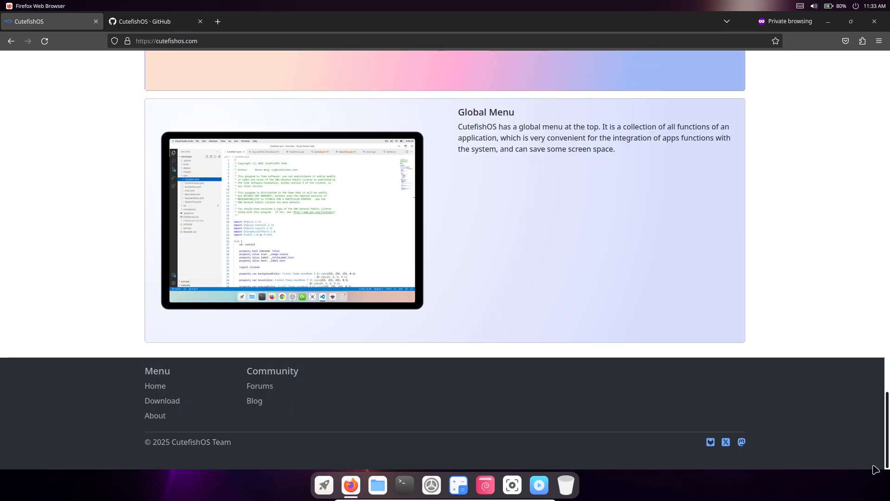
{"action": "scroll", "scroll_direction": "up", "scroll_amount": 3}
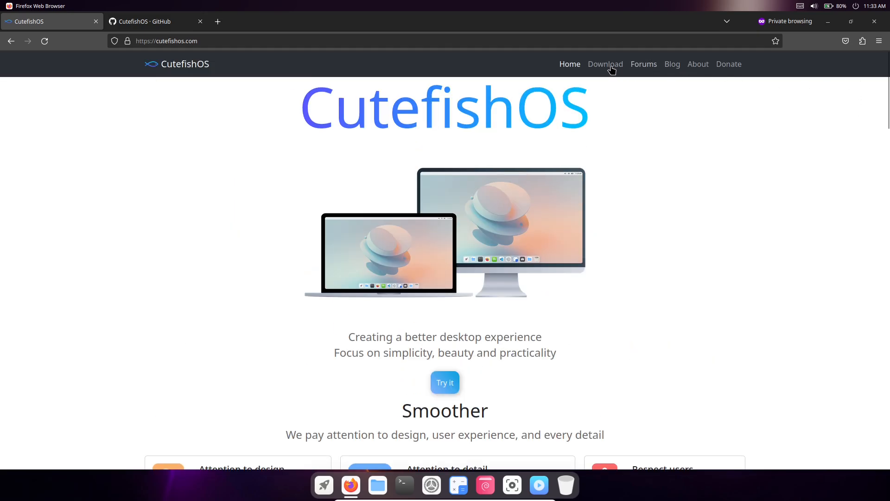
Visit the Download page and Forums, return, then switch to the CutefishOS GitHub tab.
{"action": "left_click", "coordinate": [605, 64]}
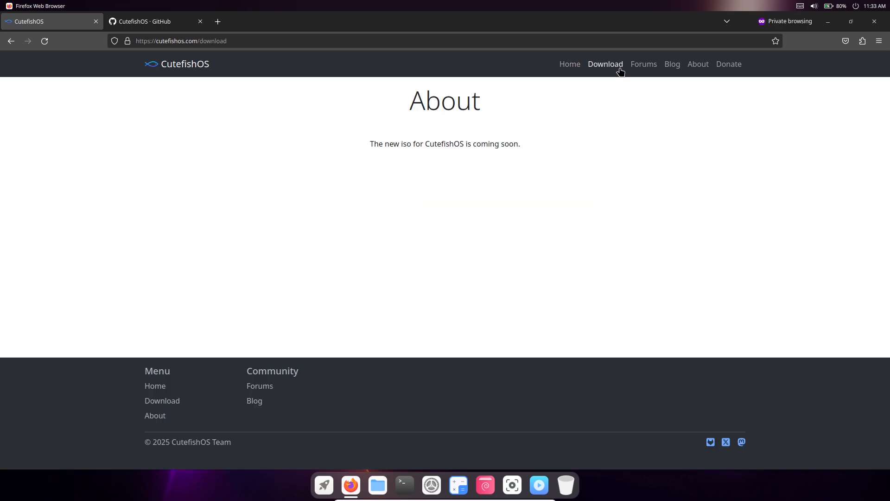
{"action": "left_click", "coordinate": [643, 64]}
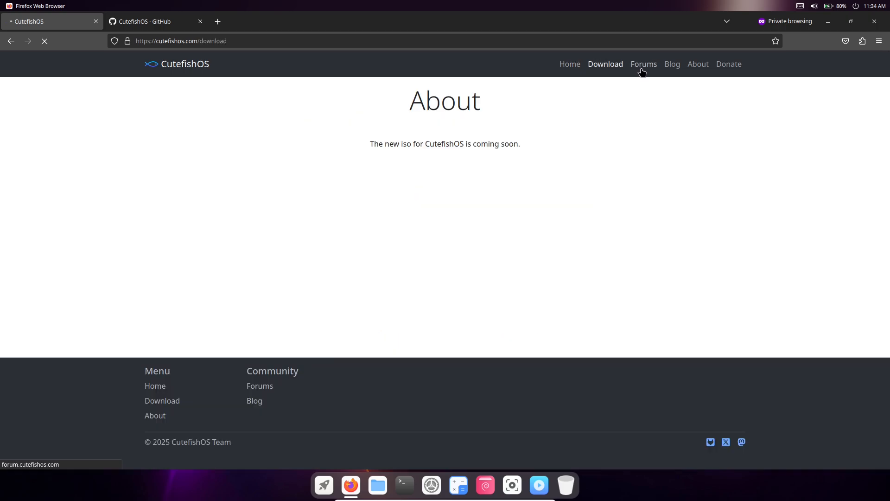
{"action": "left_click", "coordinate": [643, 64]}
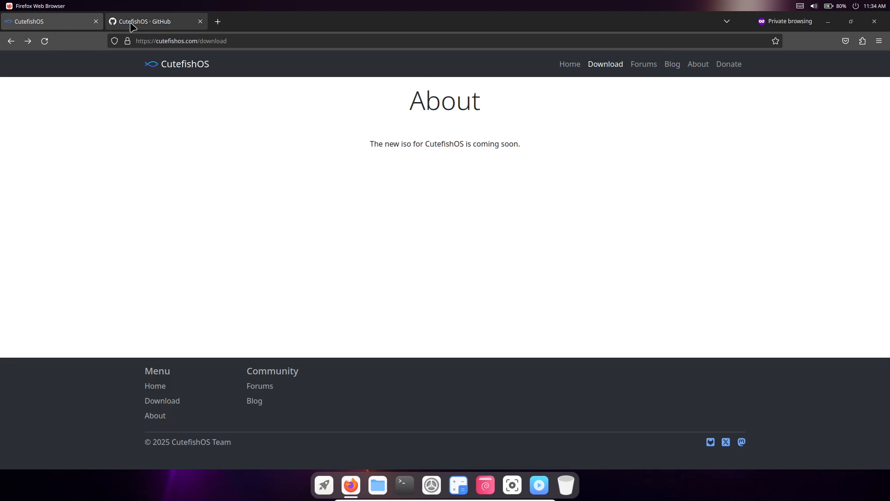
{"action": "left_click", "coordinate": [153, 21]}
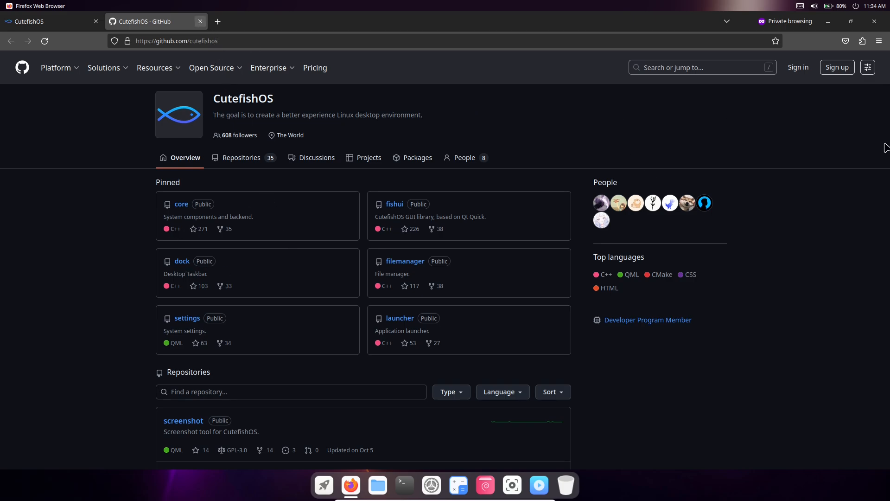
{"action": "mouse_move", "coordinate": [515, 168]}
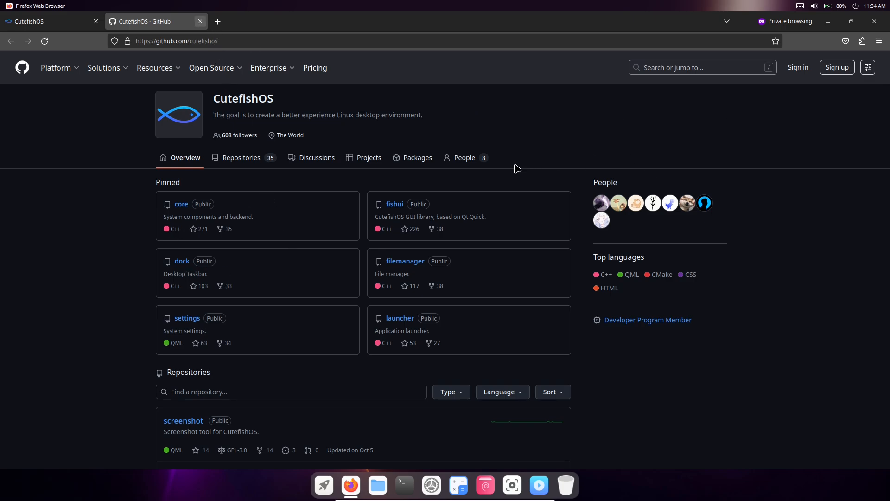
{"action": "mouse_move", "coordinate": [322, 485]}
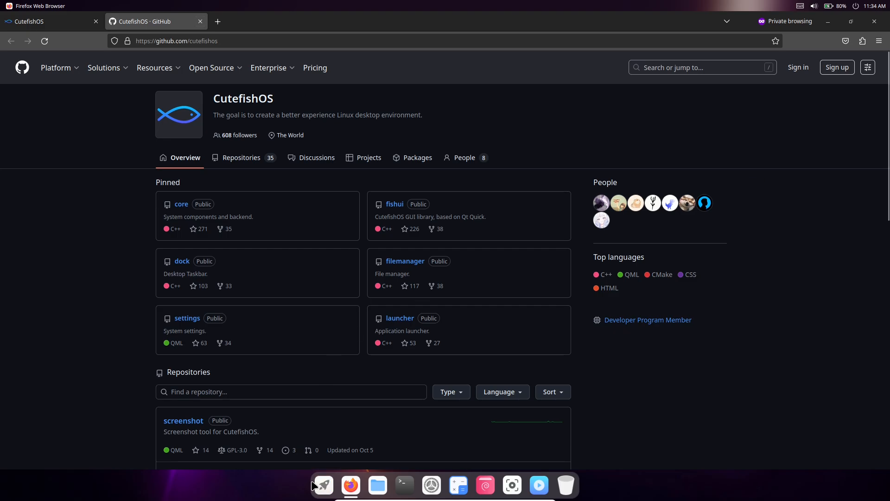
Show and hide the Launcher app grid twice, then select the Install CutefishOS 22.04.0 desktop icon.
{"action": "left_click", "coordinate": [323, 485]}
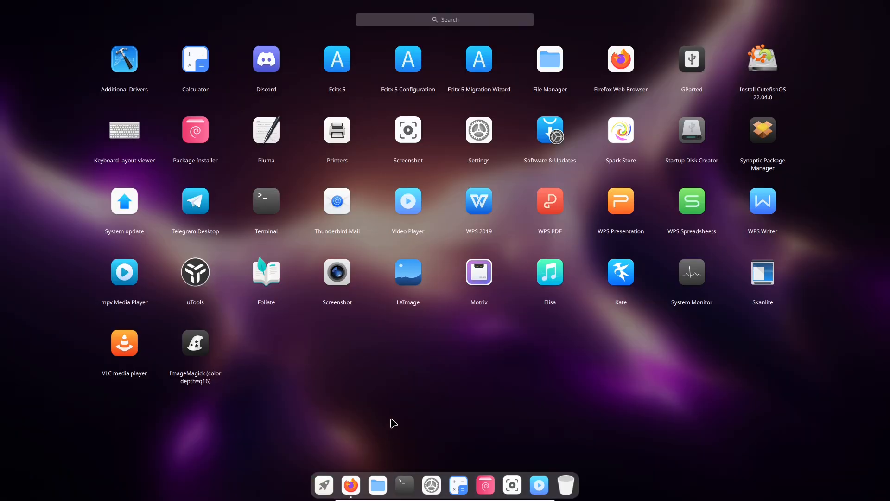
{"action": "mouse_move", "coordinate": [732, 111]}
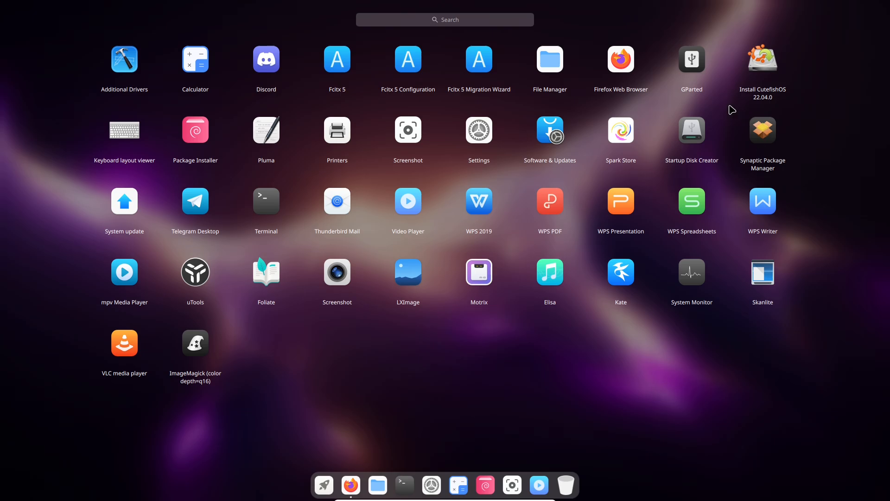
{"action": "mouse_move", "coordinate": [459, 269]}
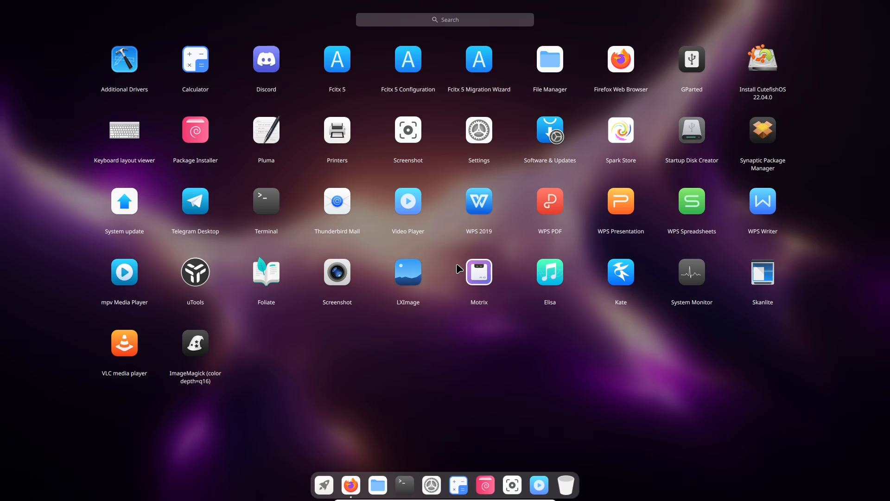
{"action": "left_click", "coordinate": [349, 485]}
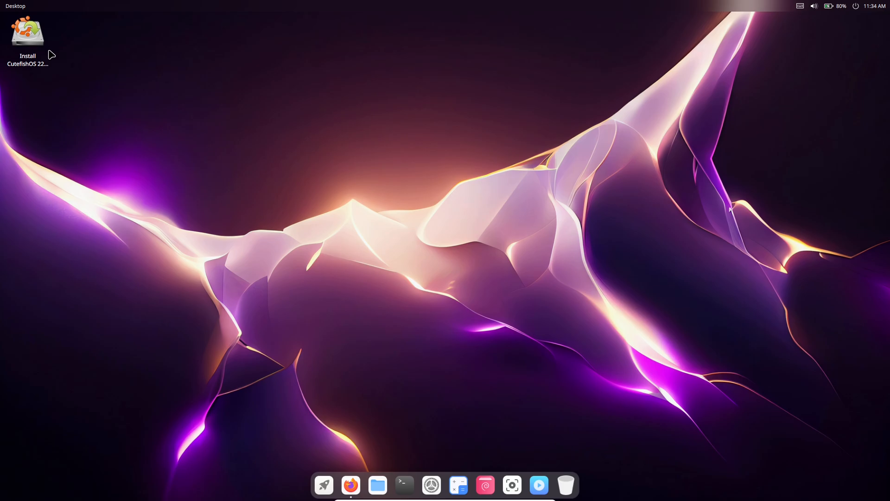
{"action": "mouse_move", "coordinate": [16, 7]}
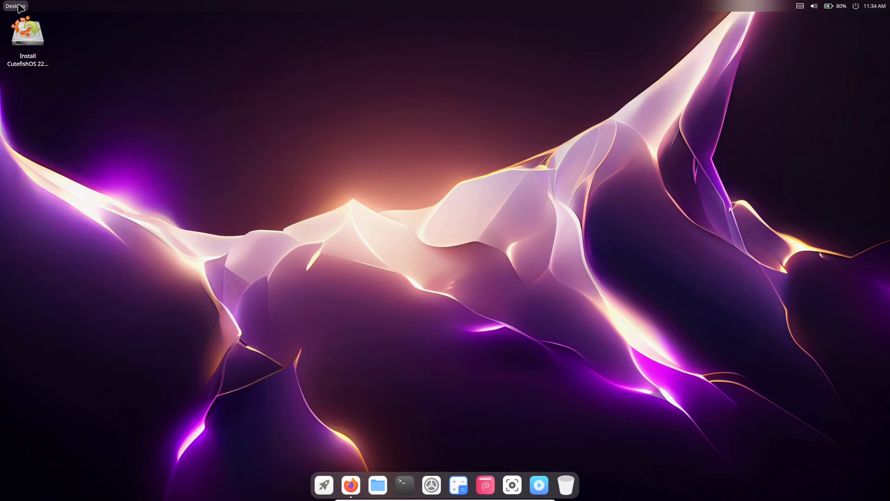
{"action": "mouse_move", "coordinate": [400, 497]}
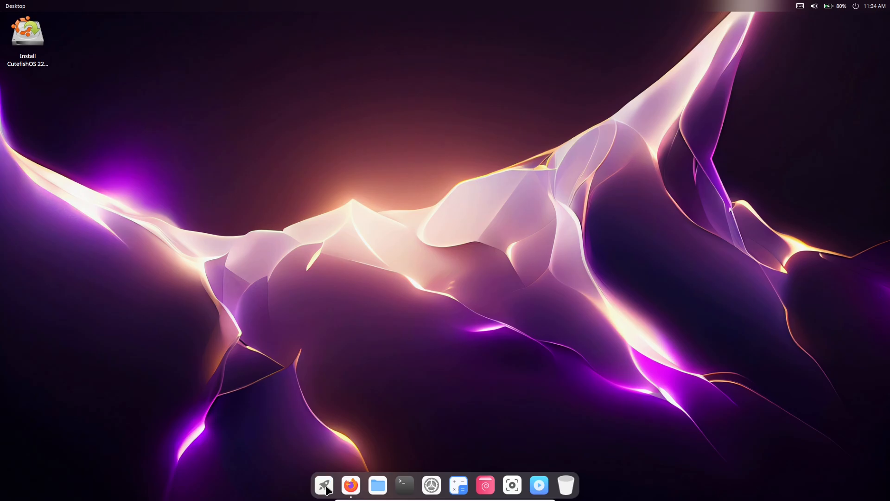
{"action": "left_click", "coordinate": [324, 485]}
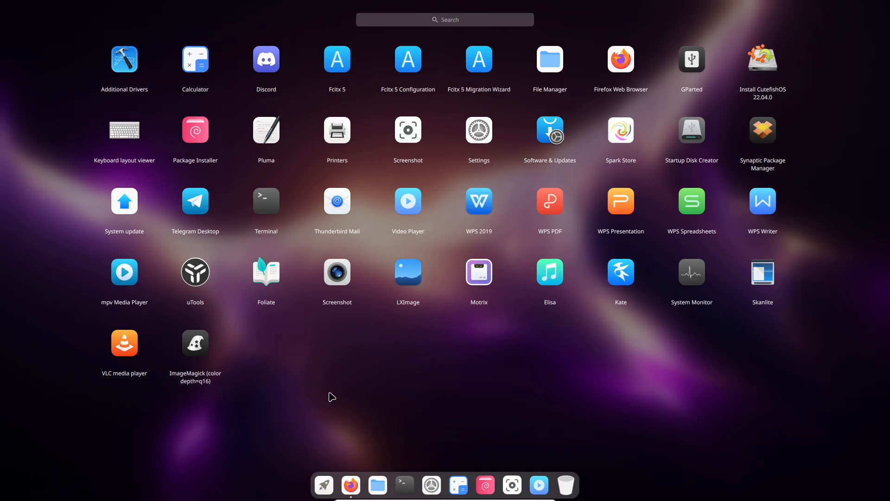
{"action": "mouse_move", "coordinate": [334, 409]}
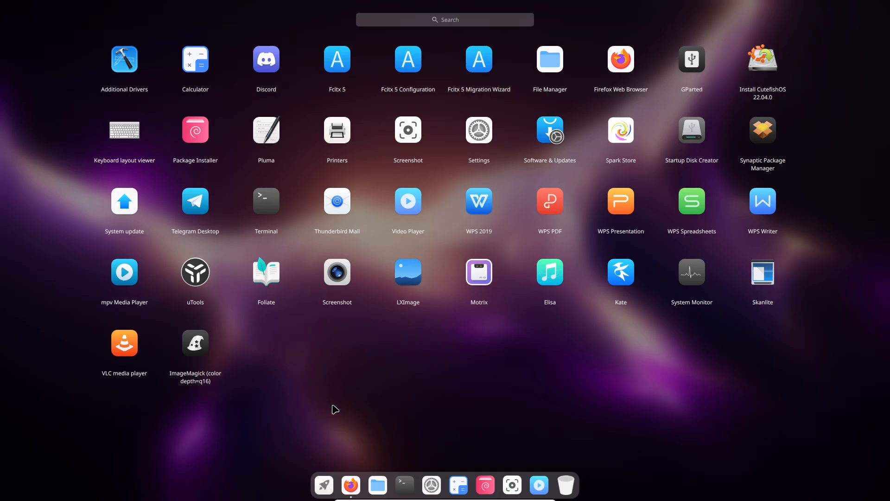
{"action": "mouse_move", "coordinate": [559, 152]}
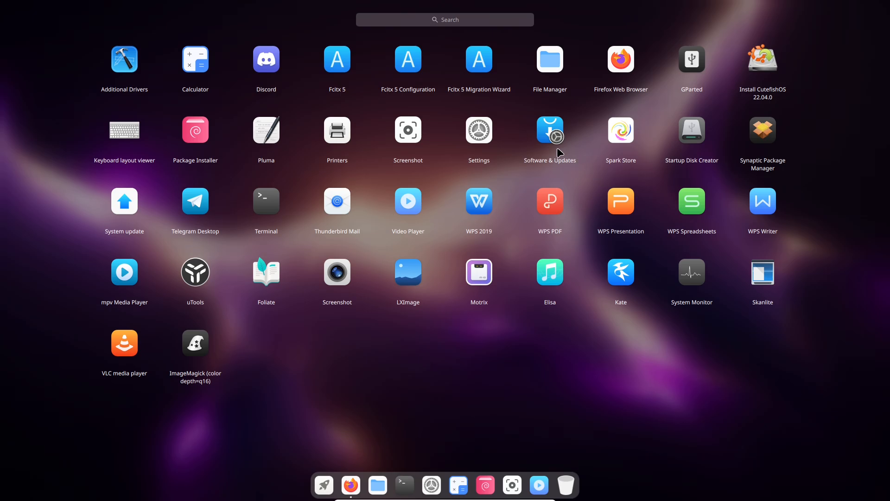
{"action": "mouse_move", "coordinate": [323, 484]}
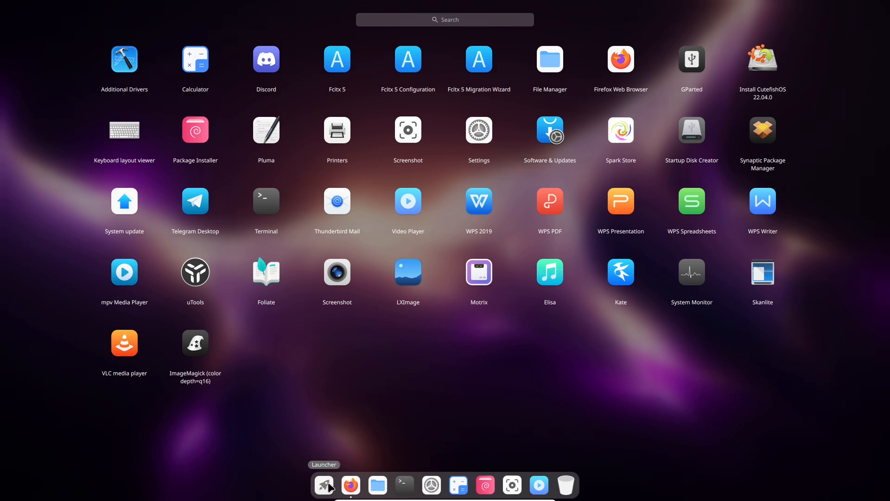
{"action": "left_click", "coordinate": [324, 485]}
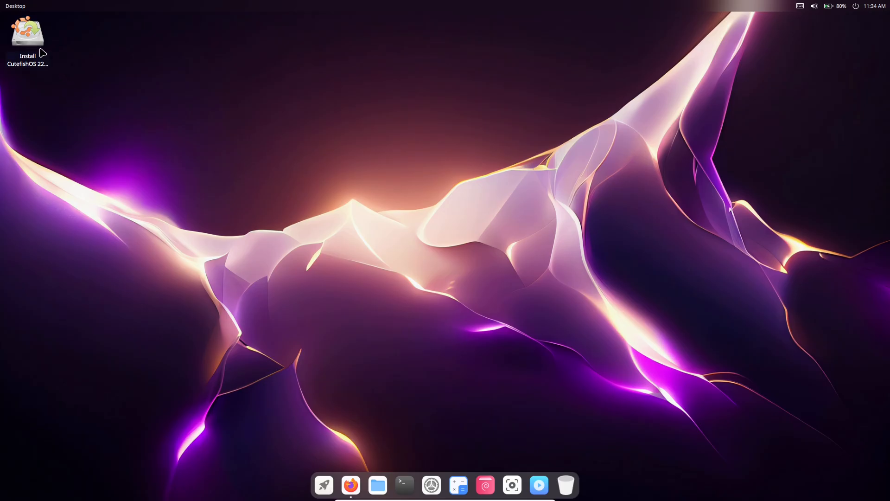
{"action": "left_click", "coordinate": [27, 31]}
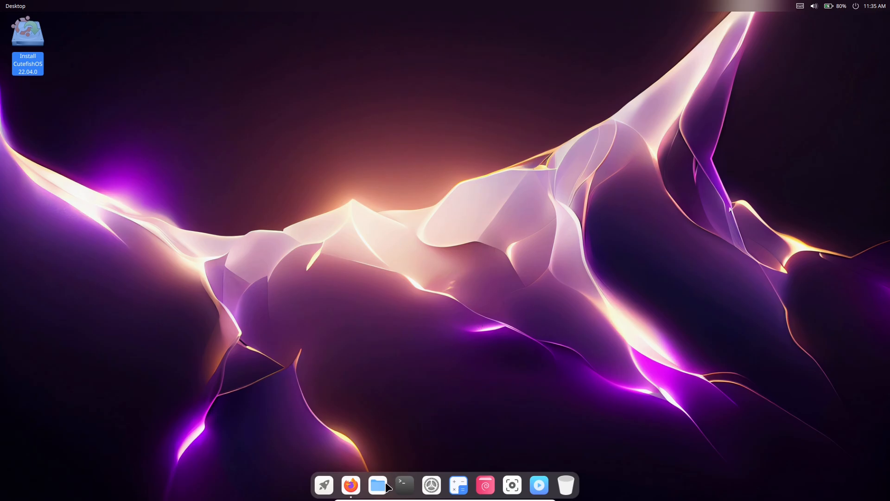
Return to the GitHub page and browse the CutefishOS organisation's full list of 35 repositories.
{"action": "left_click", "coordinate": [349, 485]}
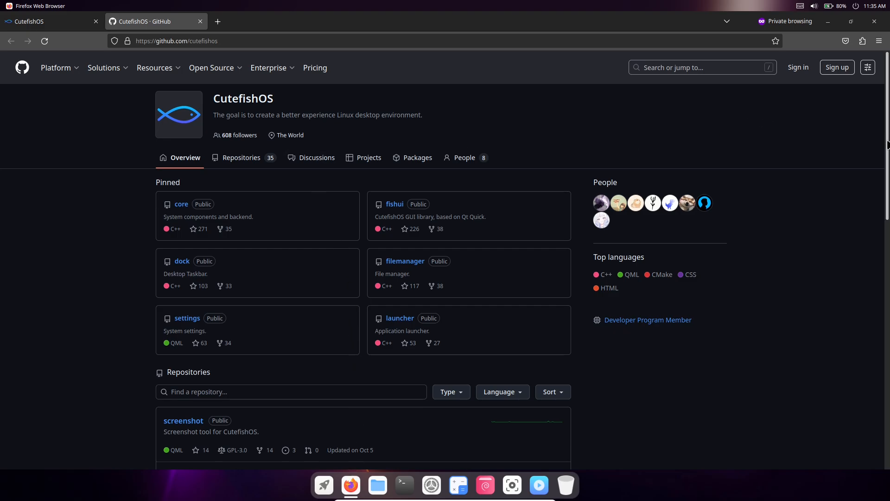
{"action": "scroll", "scroll_direction": "down", "scroll_amount": 3}
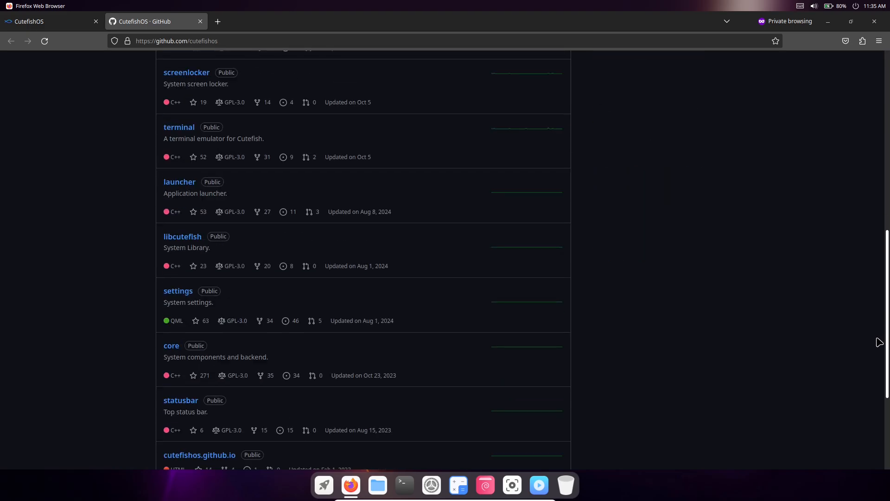
{"action": "scroll", "scroll_direction": "down", "scroll_amount": 3}
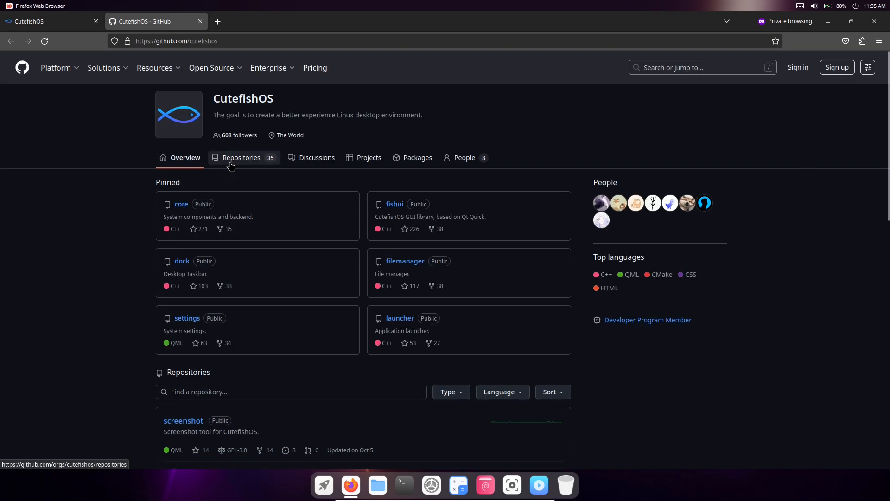
{"action": "left_click", "coordinate": [241, 158]}
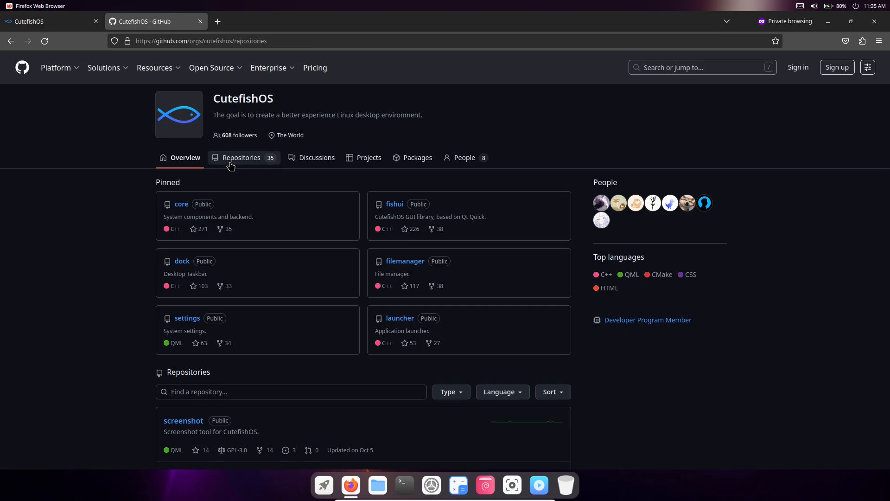
{"action": "left_click", "coordinate": [241, 158]}
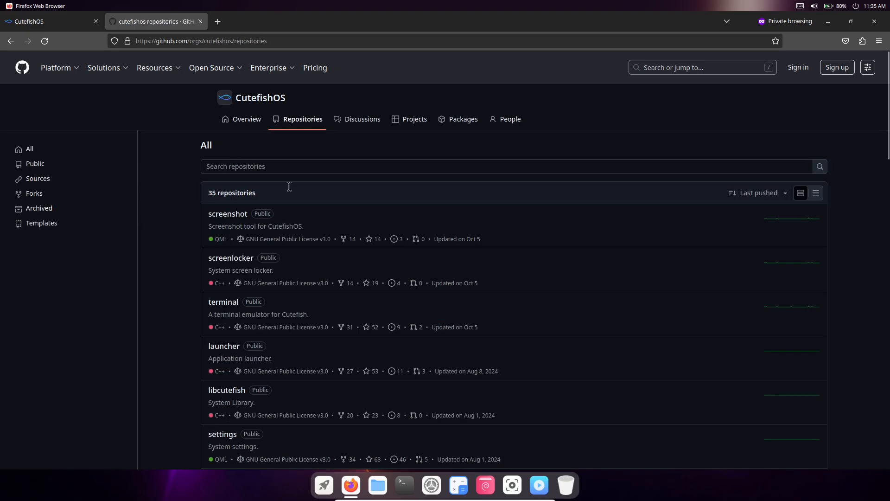
{"action": "scroll", "scroll_direction": "down", "scroll_amount": 3}
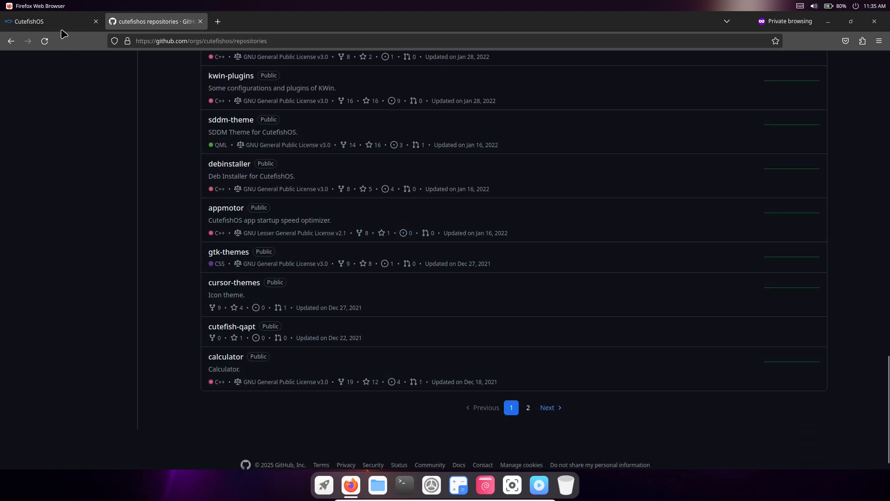
{"action": "left_click", "coordinate": [29, 21]}
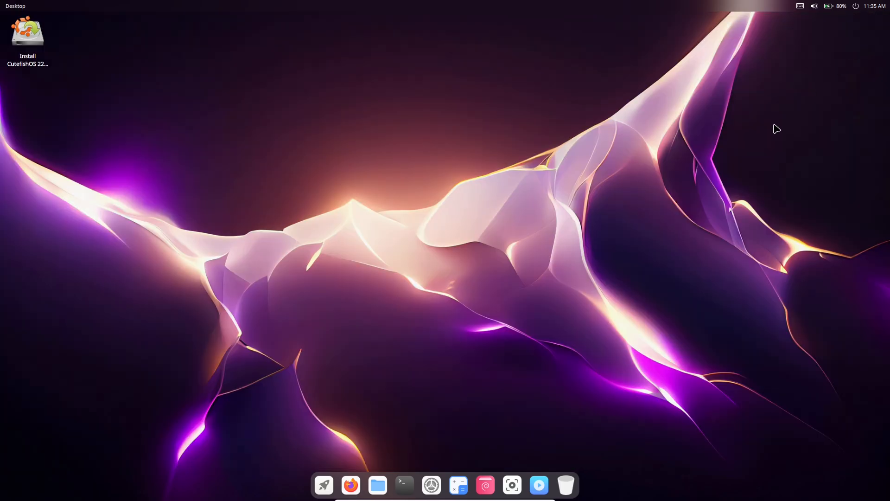
{"action": "mouse_move", "coordinate": [413, 439]}
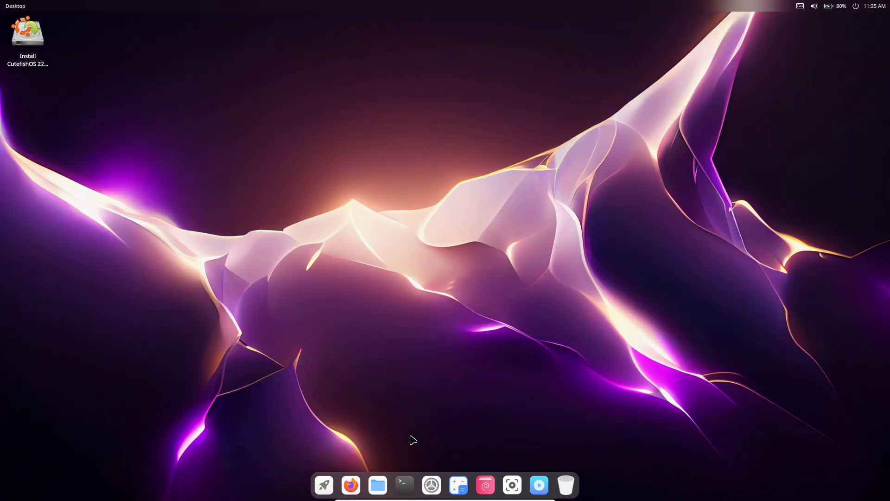
{"action": "mouse_move", "coordinate": [405, 485]}
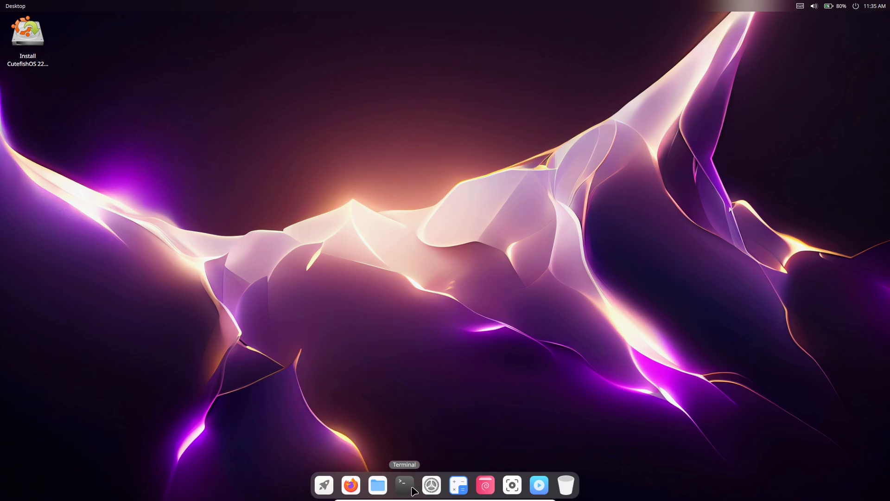
{"action": "mouse_move", "coordinate": [431, 484]}
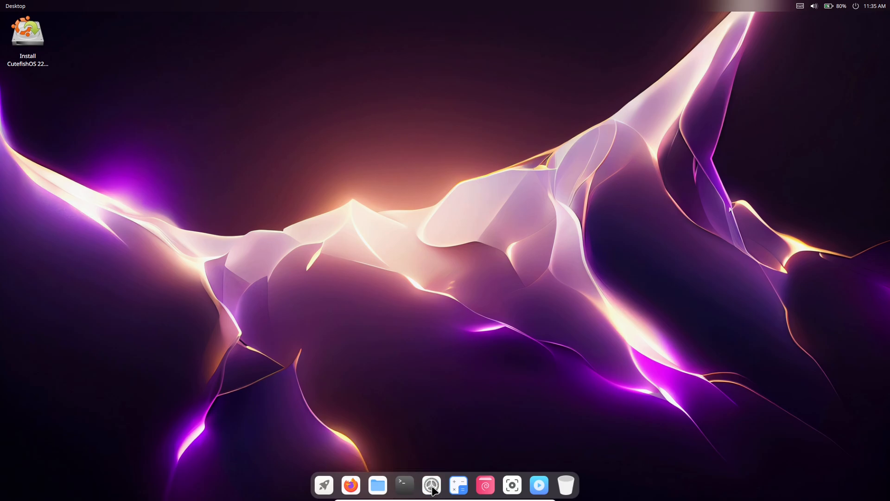
Launch Settings from the dock and go to the Background page of picture wallpapers.
{"action": "left_click", "coordinate": [431, 484]}
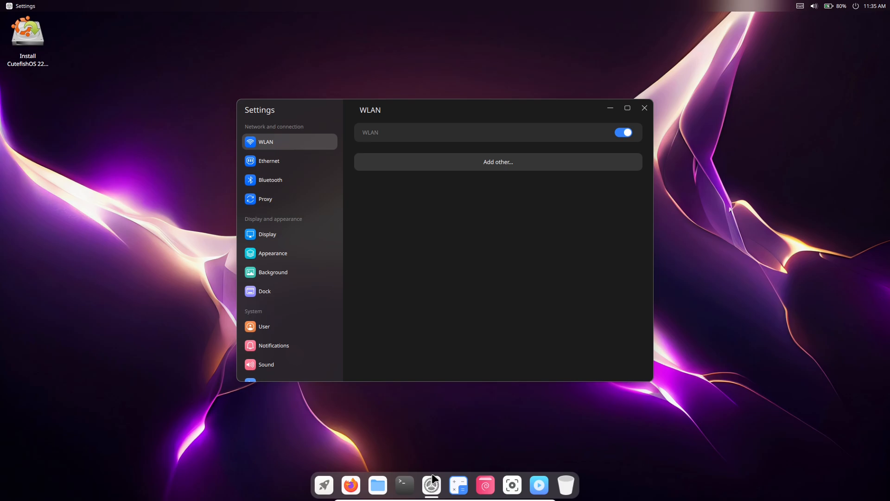
{"action": "mouse_move", "coordinate": [391, 318]}
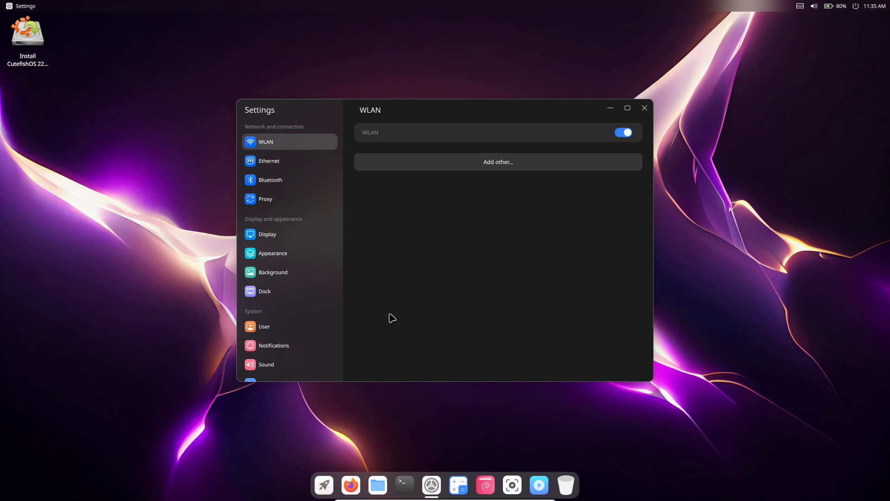
{"action": "left_click", "coordinate": [272, 272]}
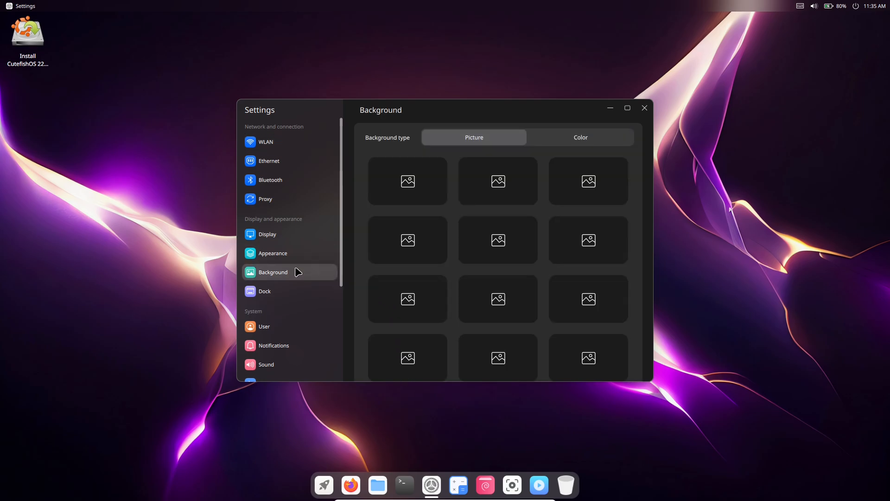
{"action": "mouse_move", "coordinate": [574, 256]}
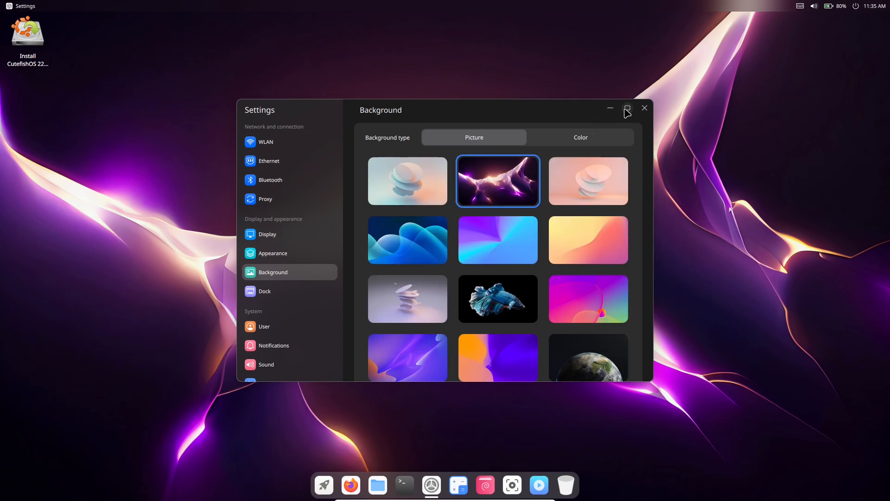
Choose the mountain-lake wallpaper, then set the Light theme with a green accent colour under Appearance.
{"action": "left_click", "coordinate": [627, 109]}
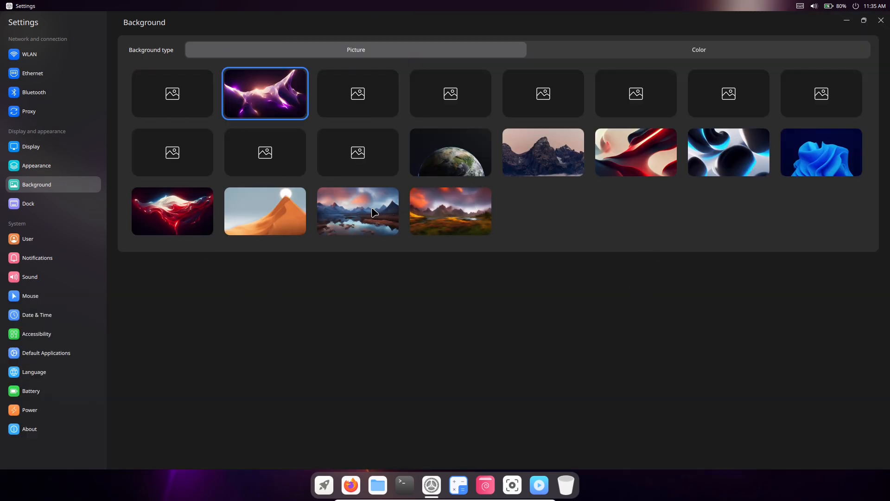
{"action": "left_click", "coordinate": [358, 210]}
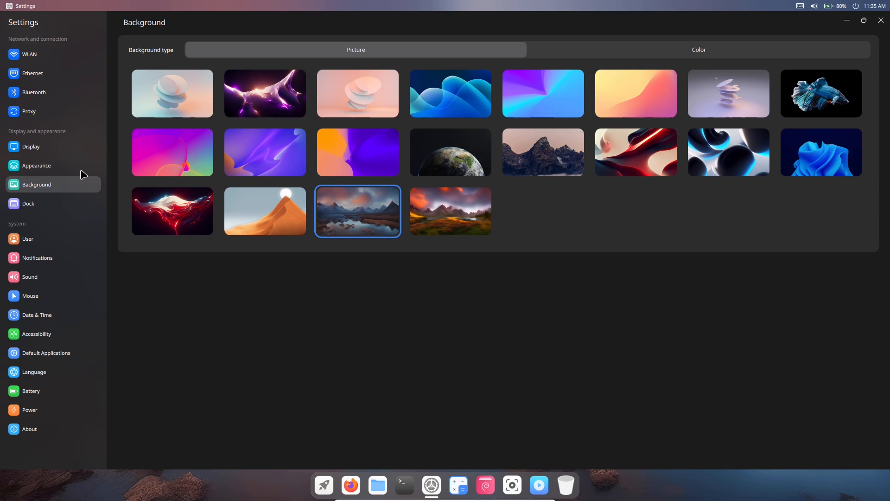
{"action": "left_click", "coordinate": [37, 165]}
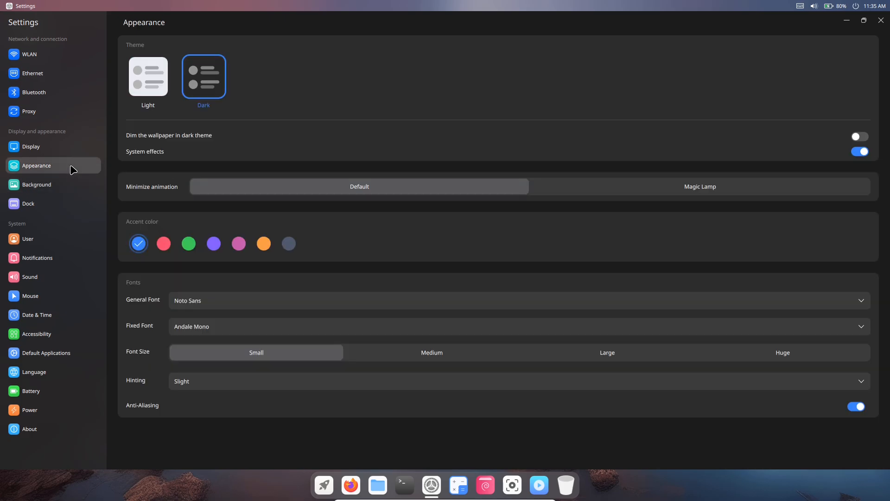
{"action": "left_click", "coordinate": [147, 77]}
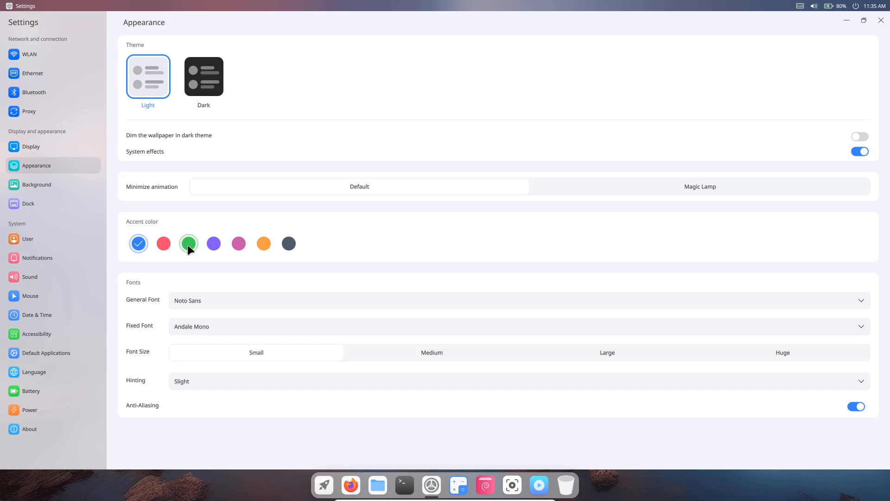
{"action": "left_click", "coordinate": [188, 243]}
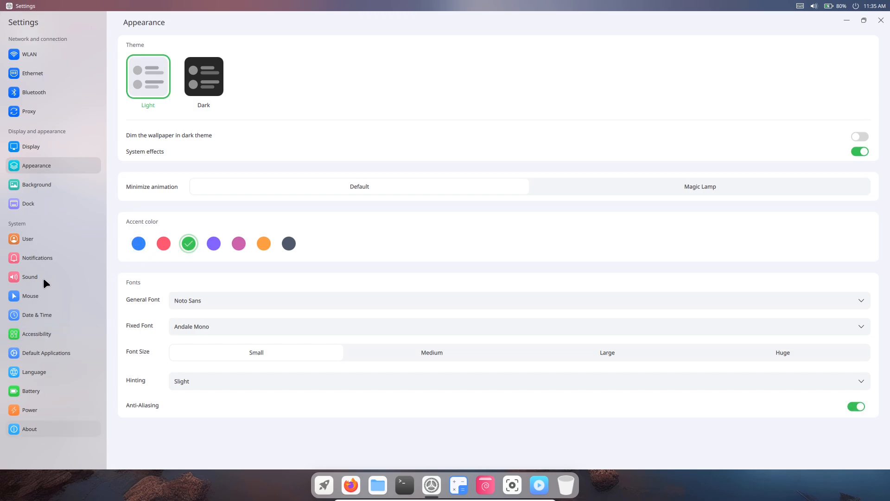
View the Sound, Battery and About pages, then close the Settings window.
{"action": "left_click", "coordinate": [29, 277]}
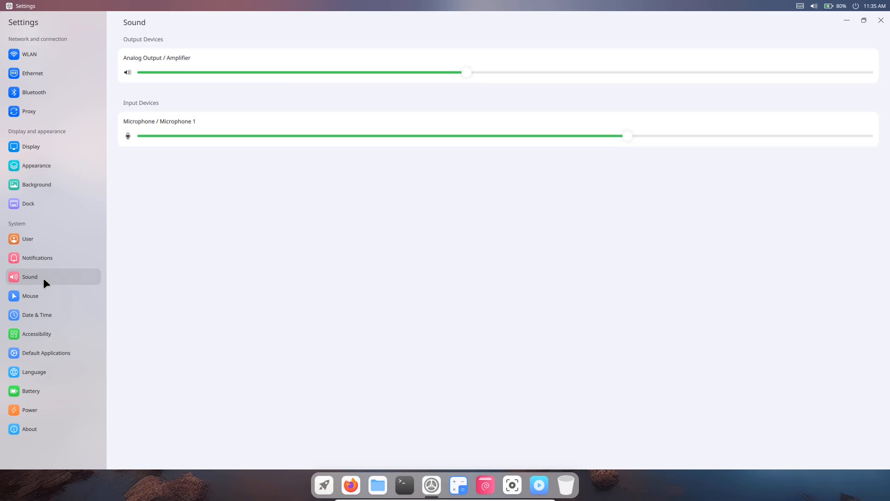
{"action": "mouse_move", "coordinate": [50, 391]}
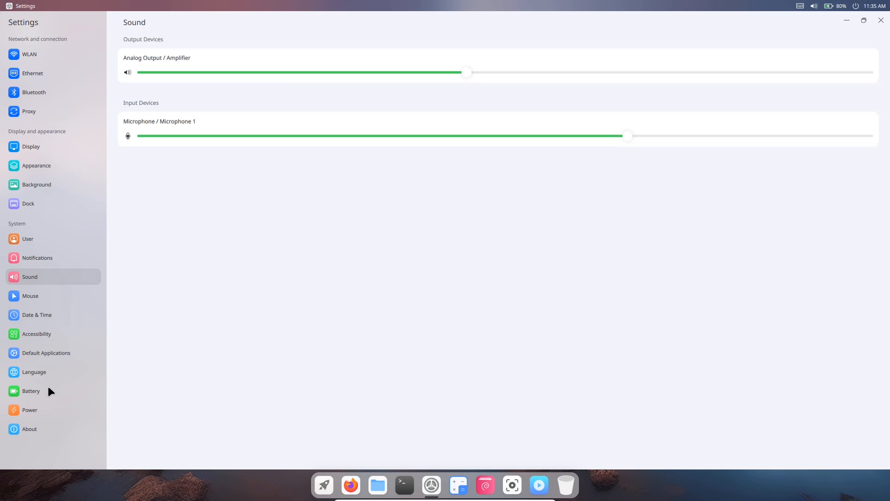
{"action": "left_click", "coordinate": [30, 391]}
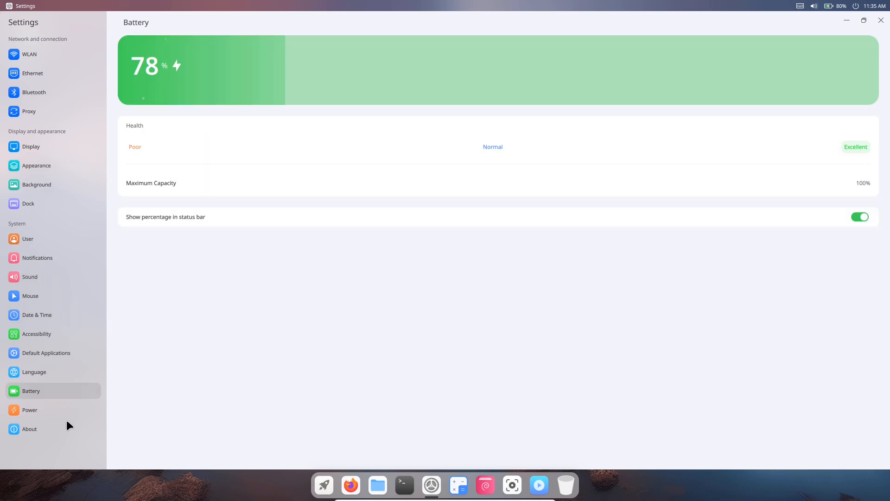
{"action": "left_click", "coordinate": [29, 428]}
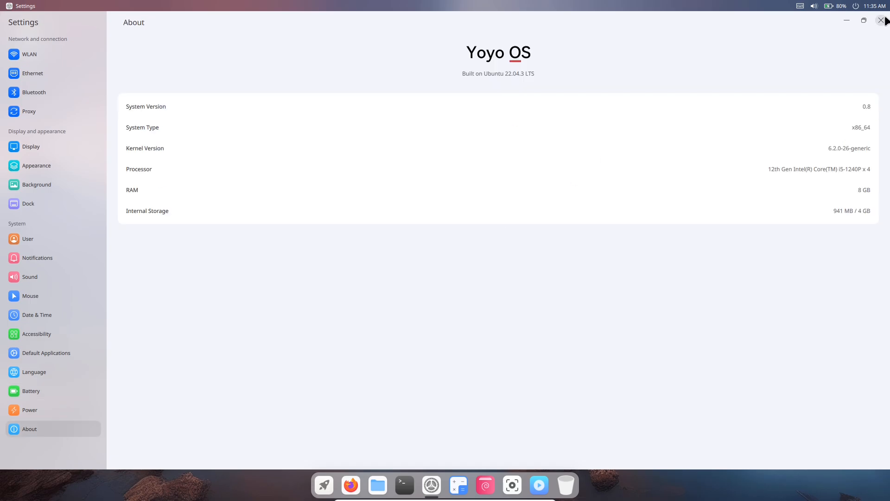
{"action": "left_click", "coordinate": [884, 20]}
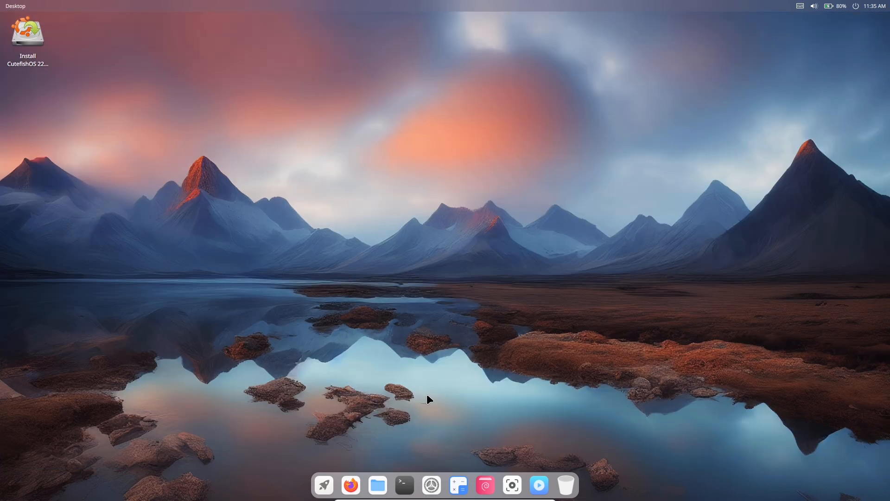
{"action": "mouse_move", "coordinate": [485, 485]}
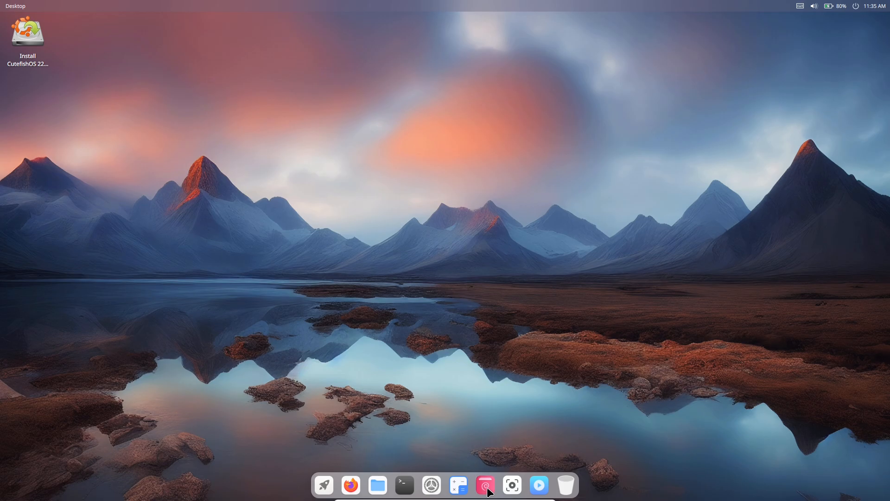
{"action": "left_click", "coordinate": [484, 485]}
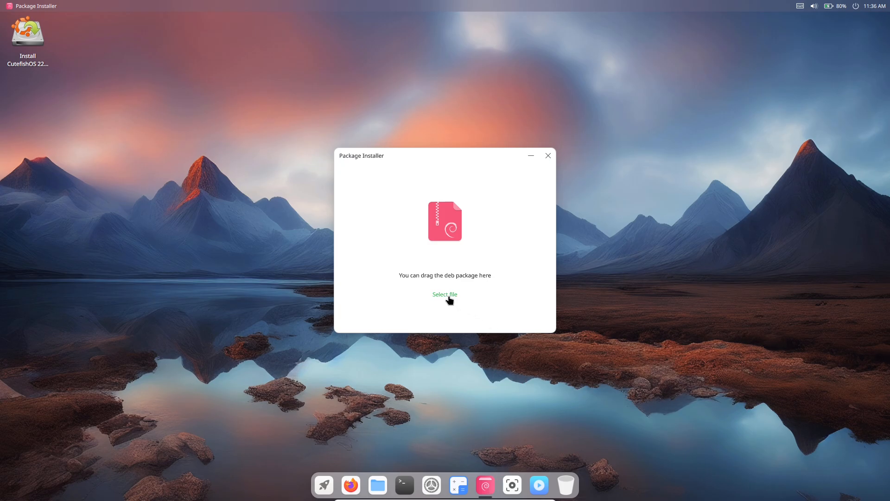
{"action": "left_click", "coordinate": [444, 294]}
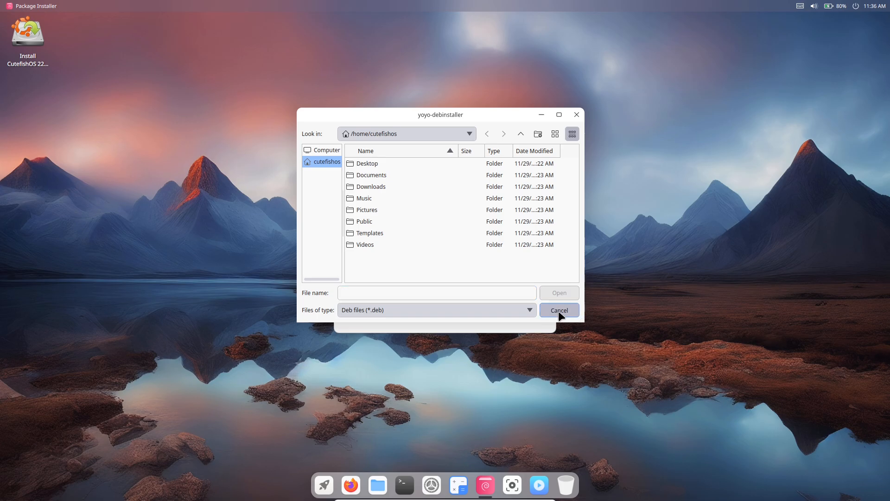
{"action": "left_click", "coordinate": [559, 310]}
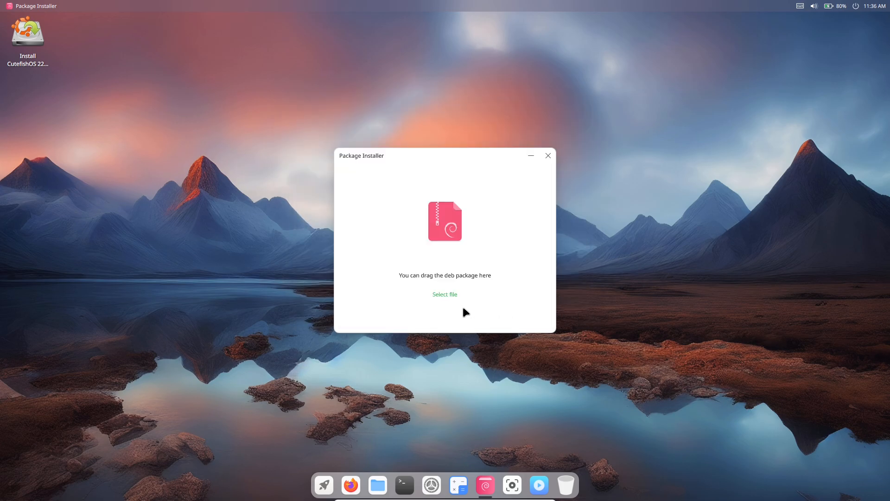
{"action": "mouse_move", "coordinate": [554, 201]}
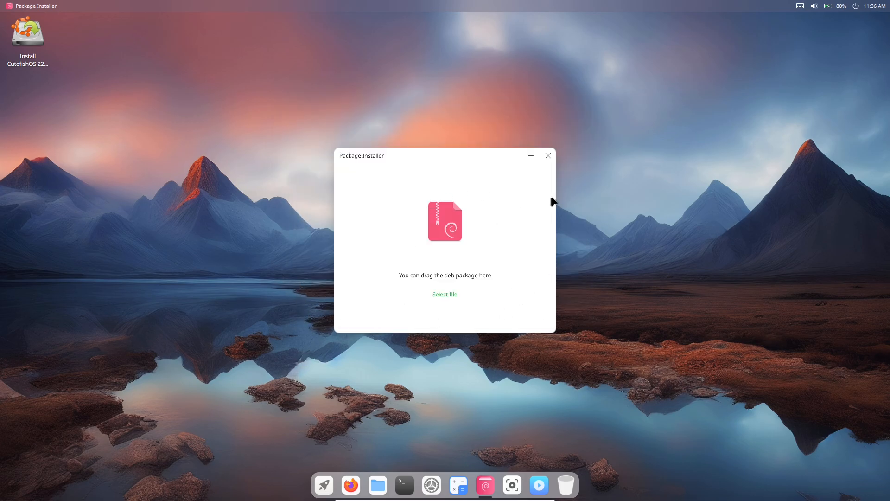
{"action": "left_click", "coordinate": [547, 154]}
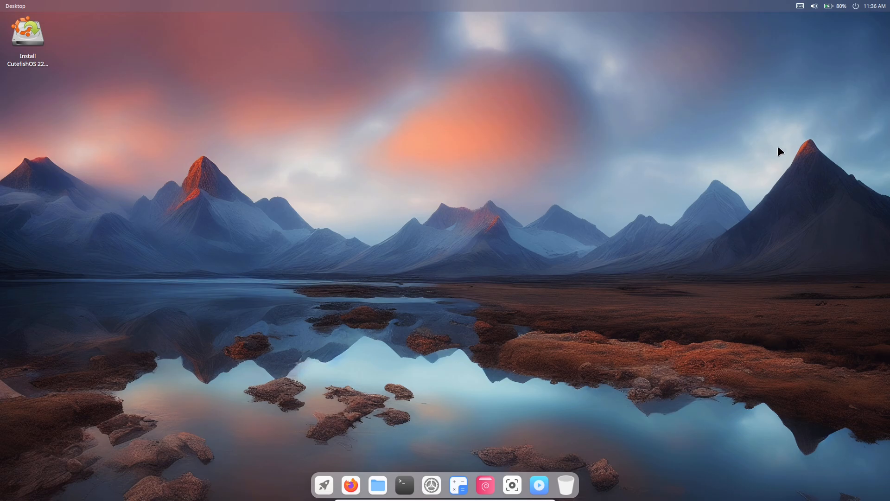
{"action": "mouse_move", "coordinate": [857, 15]}
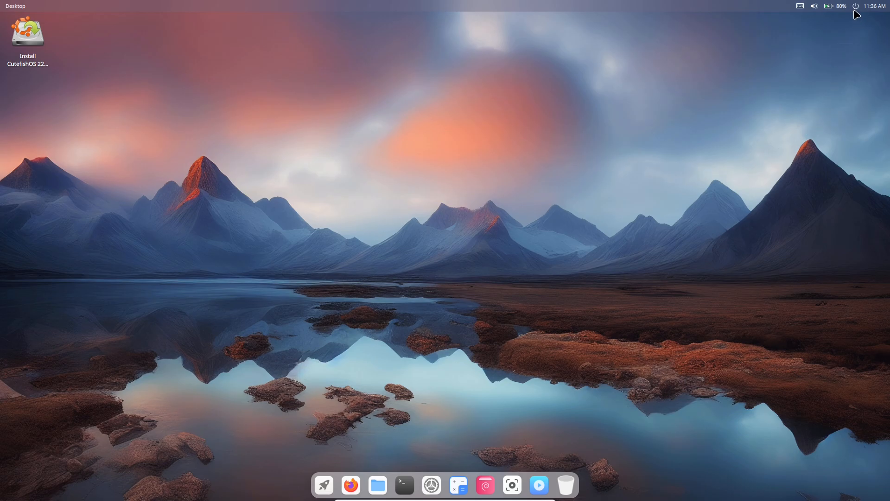
Bring up the power menu with Shutdown, Reboot, Log out, Lock Screen and Suspend.
{"action": "left_click", "coordinate": [854, 5]}
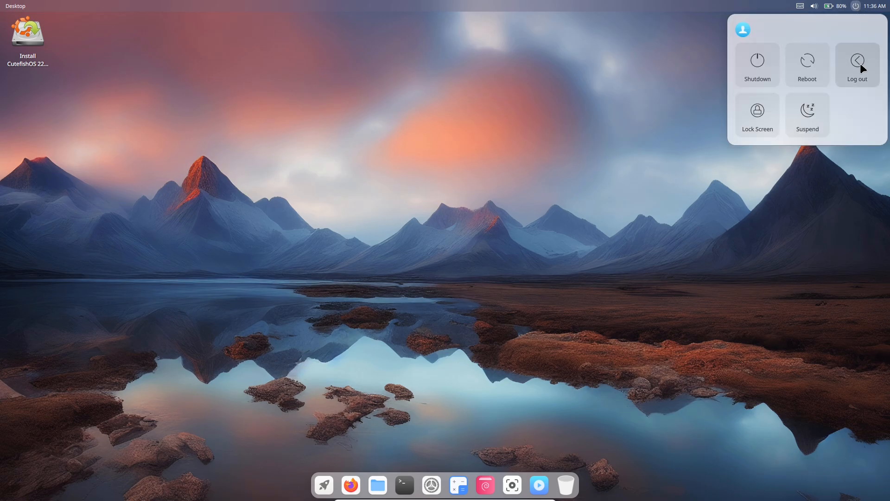